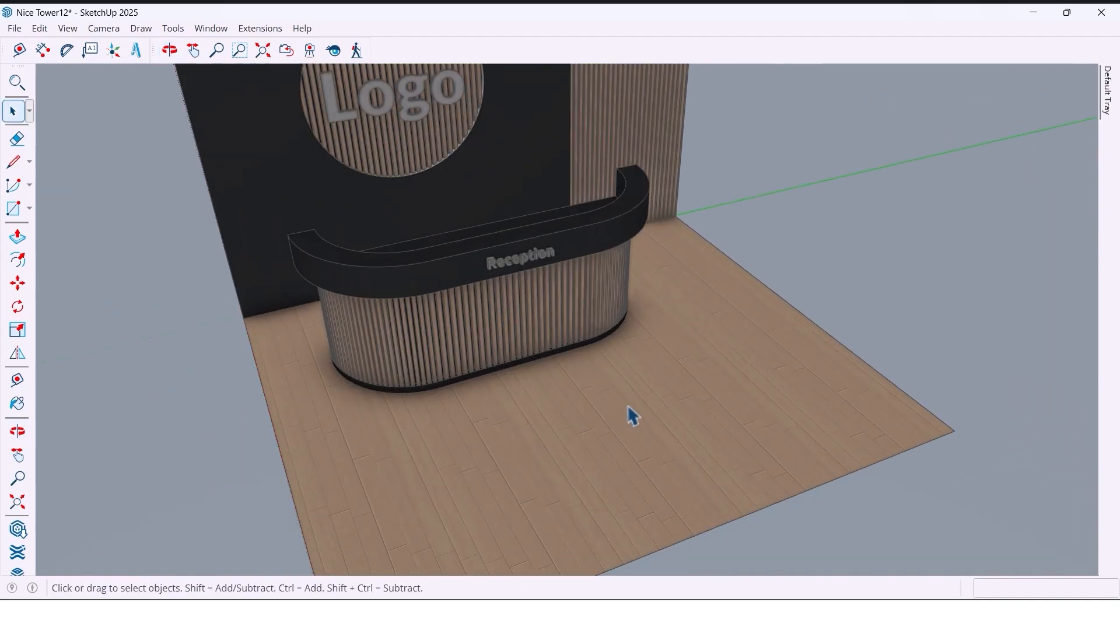
# Orbit around the finished reception scene, then switch to the bare starting model with white wall and floor.
pyautogui.click(169, 50)
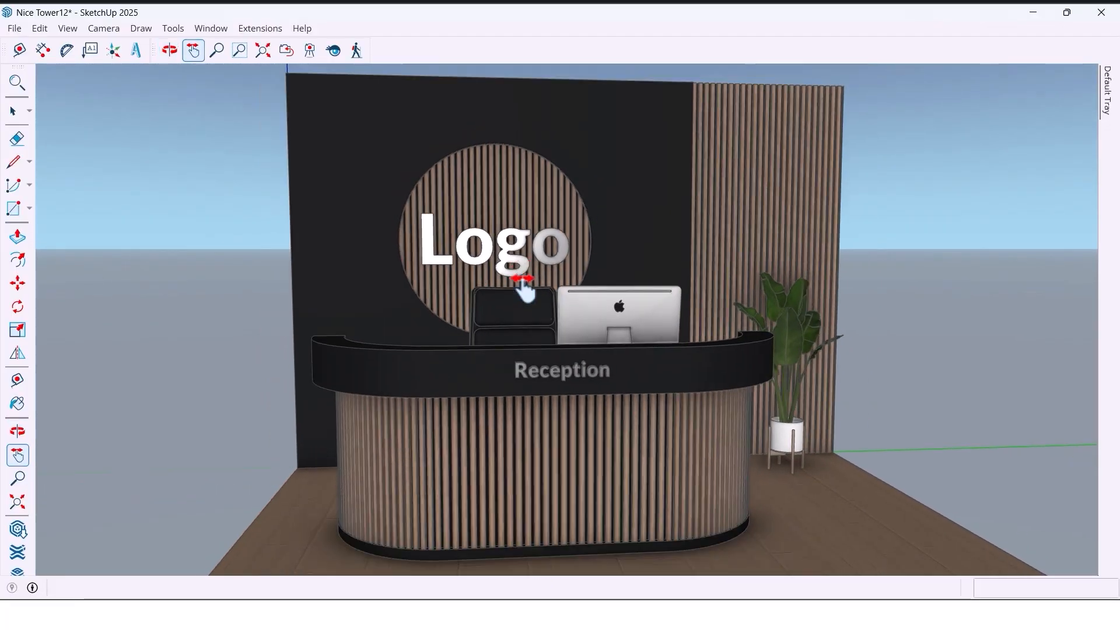
pyautogui.click(170, 50)
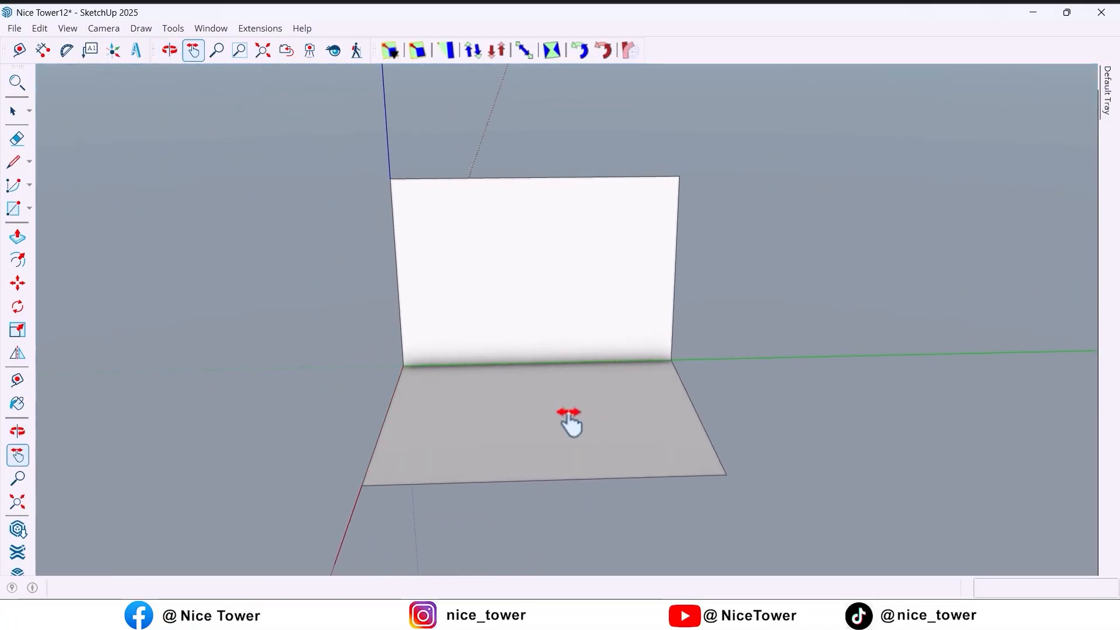
# Place a 1000 mm guide at the wall's right end and copy that strip 400 mm forward.
pyautogui.click(19, 379)
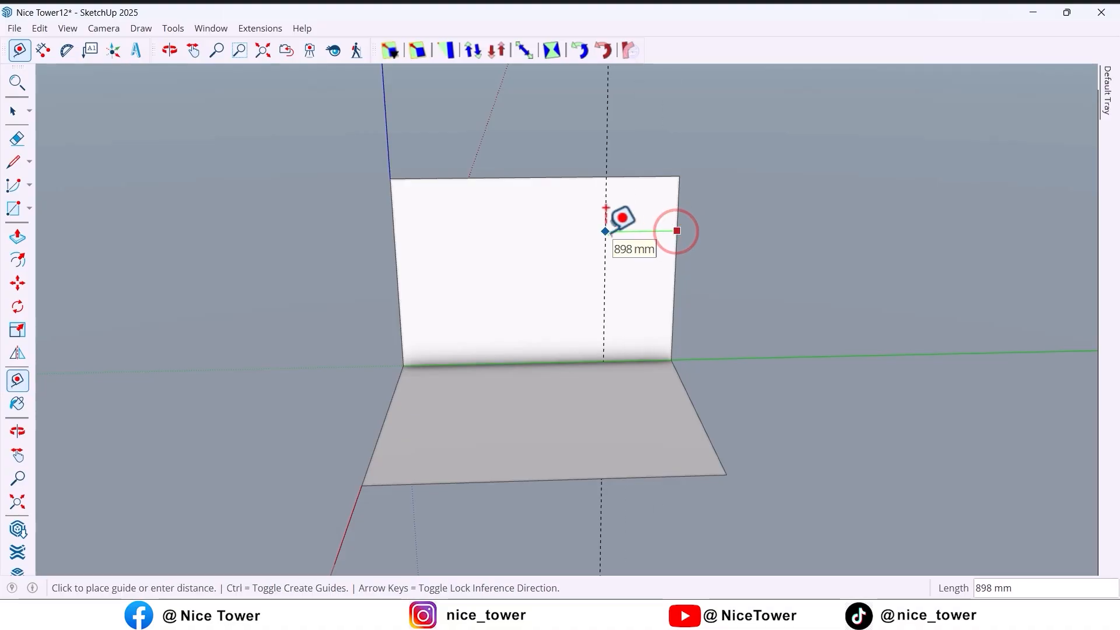
pyautogui.write('1000')
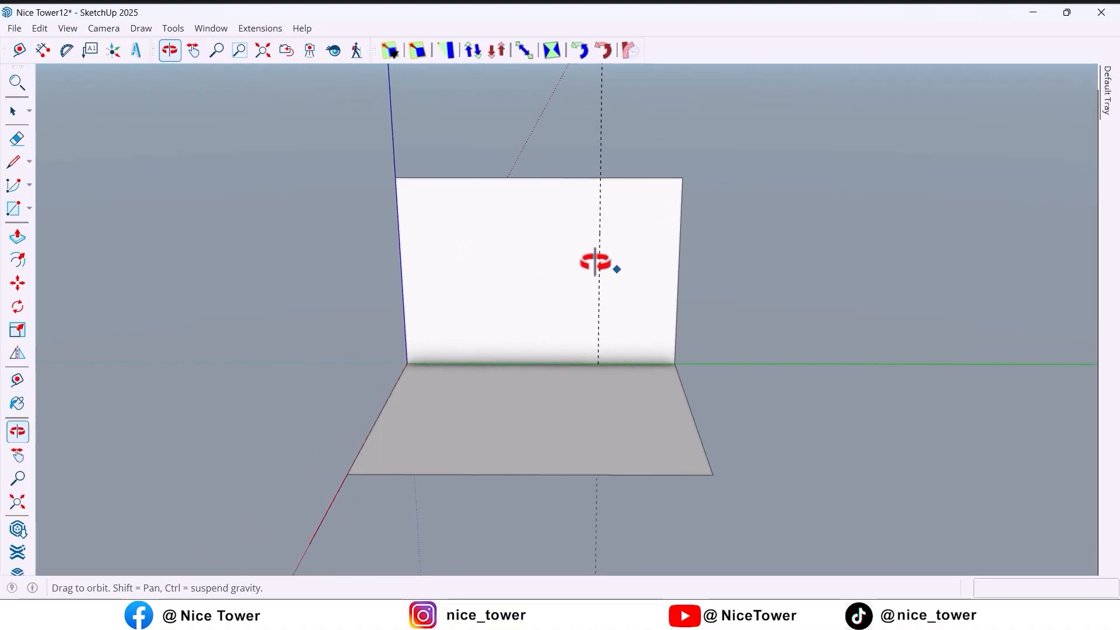
pyautogui.click(17, 161)
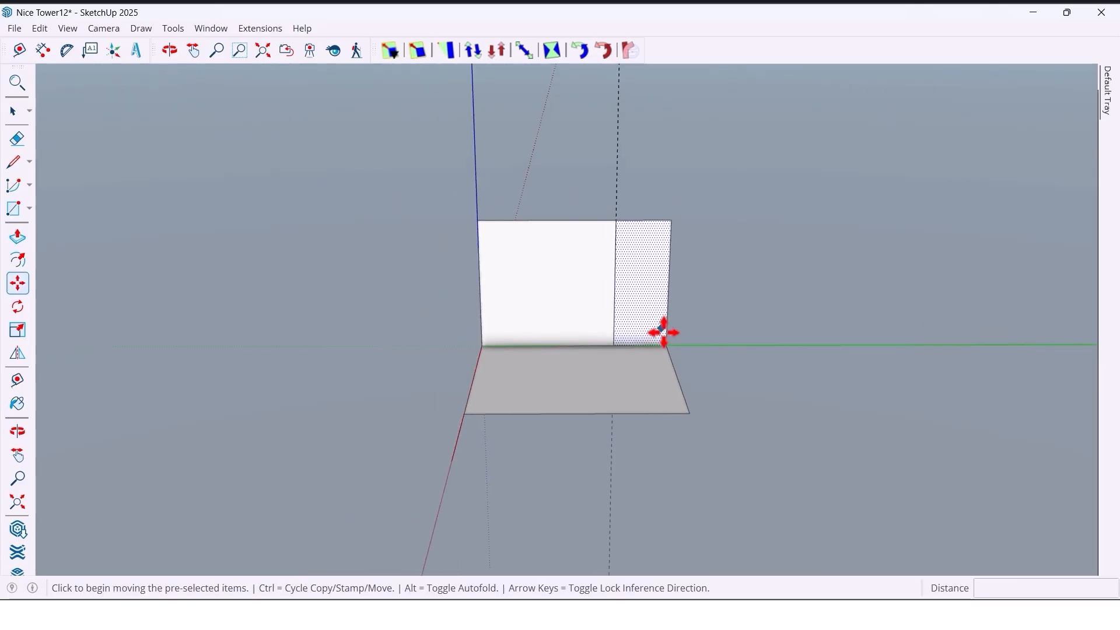
pyautogui.moveTo(664, 343)
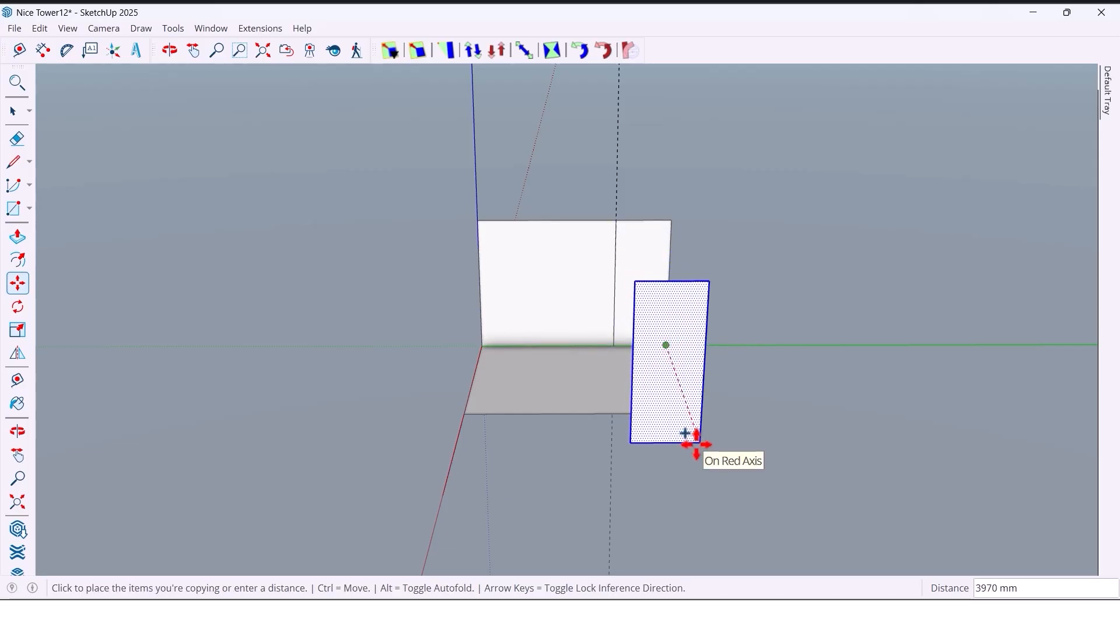
pyautogui.write('400')
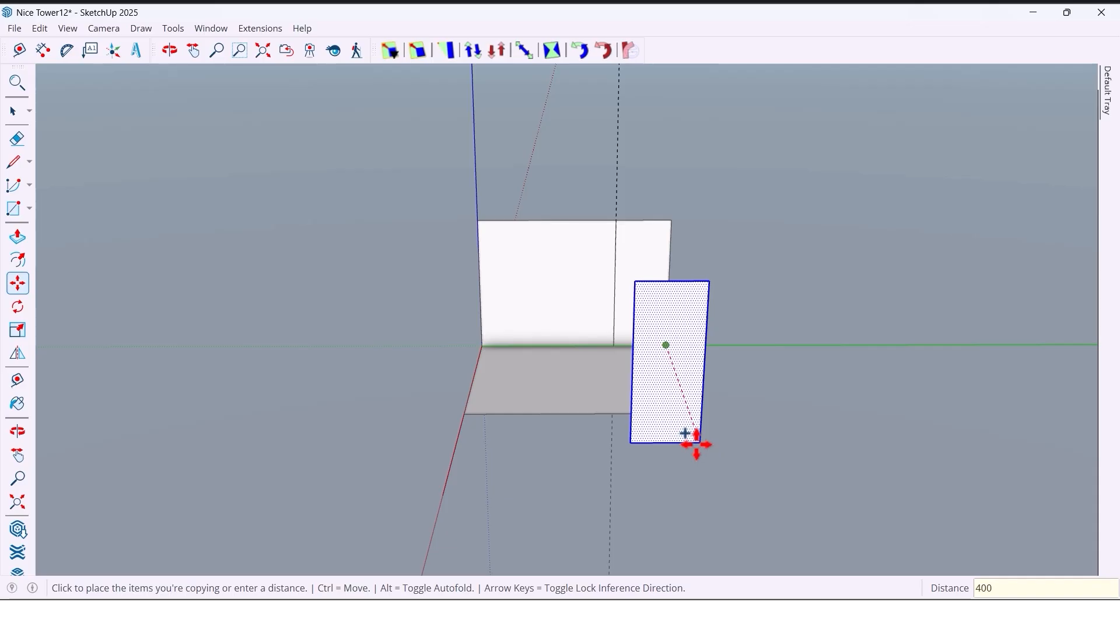
pyautogui.click(193, 49)
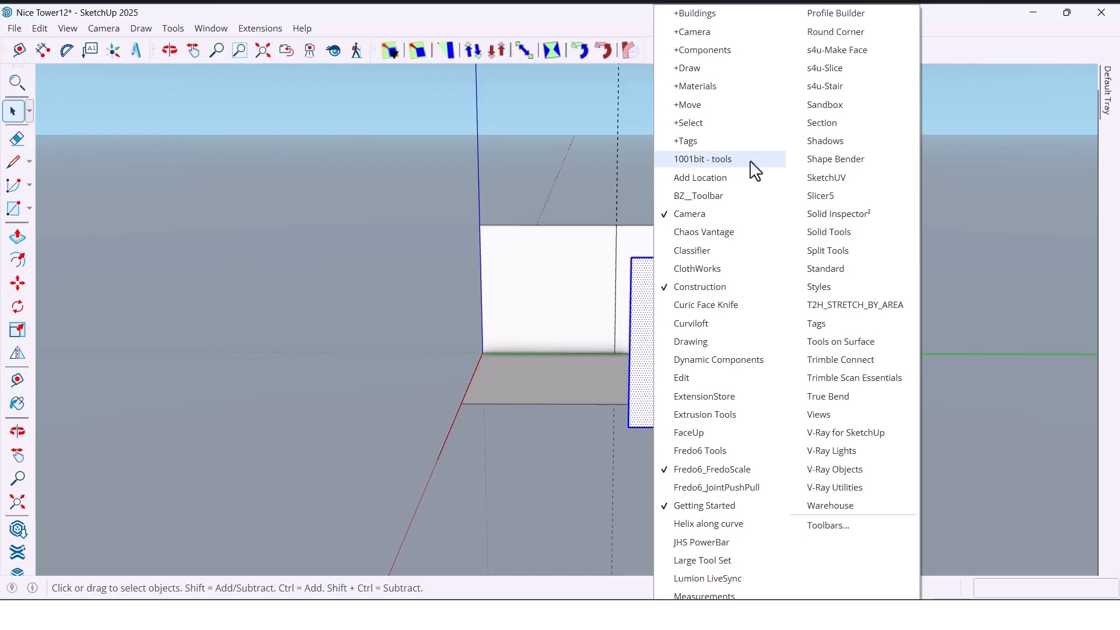
# Generate 1001bit vertical louvres on the copied strip with depth 20 and spacing 40.
pyautogui.click(701, 158)
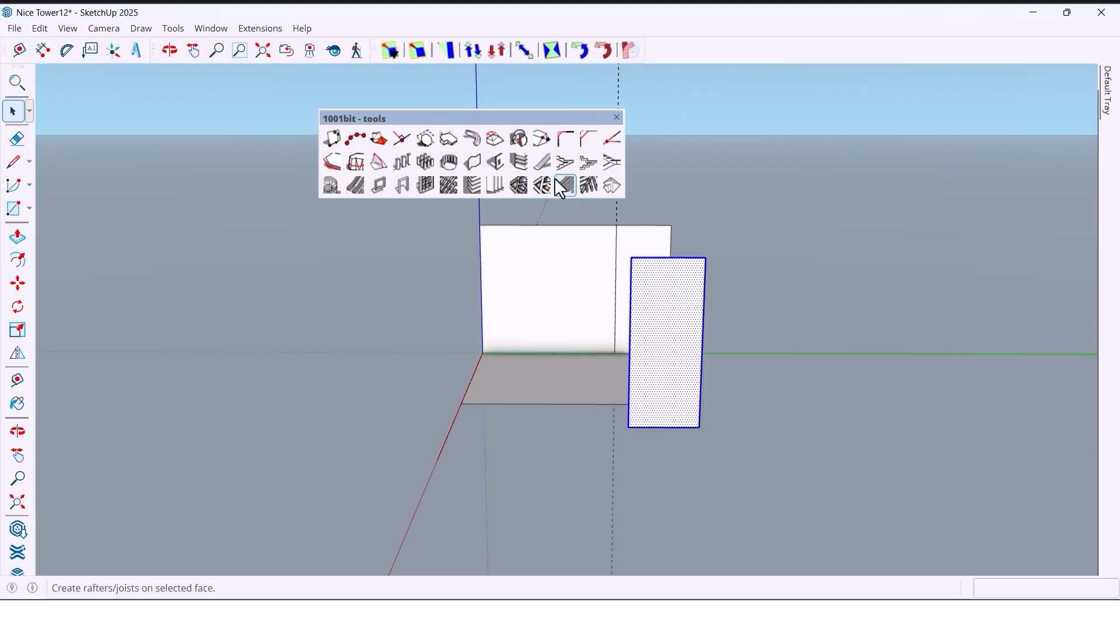
pyautogui.click(563, 184)
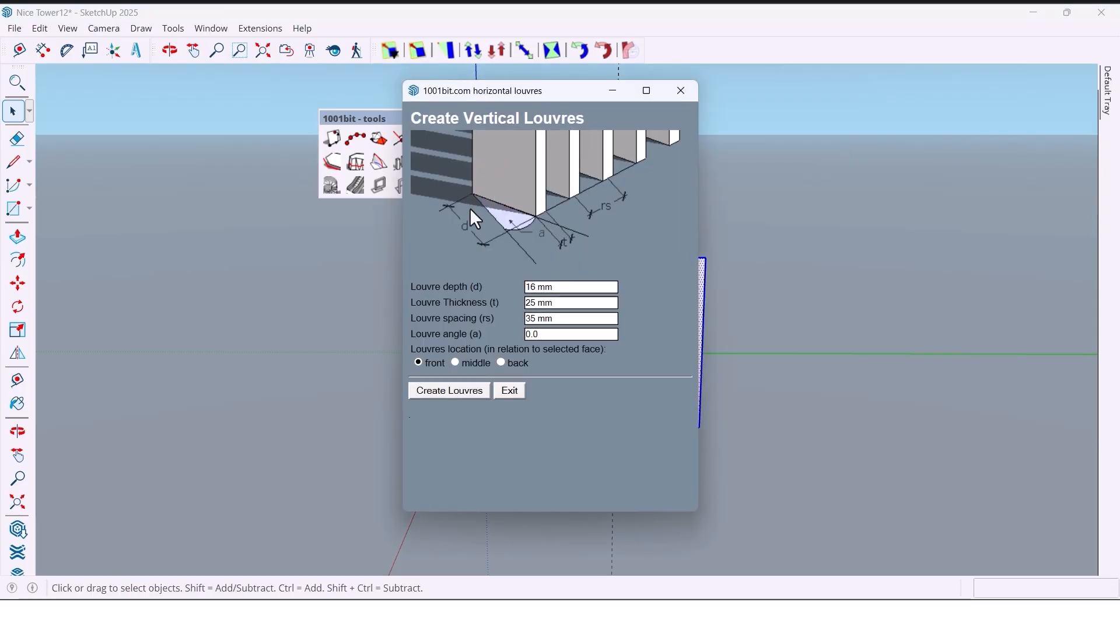
pyautogui.click(569, 286)
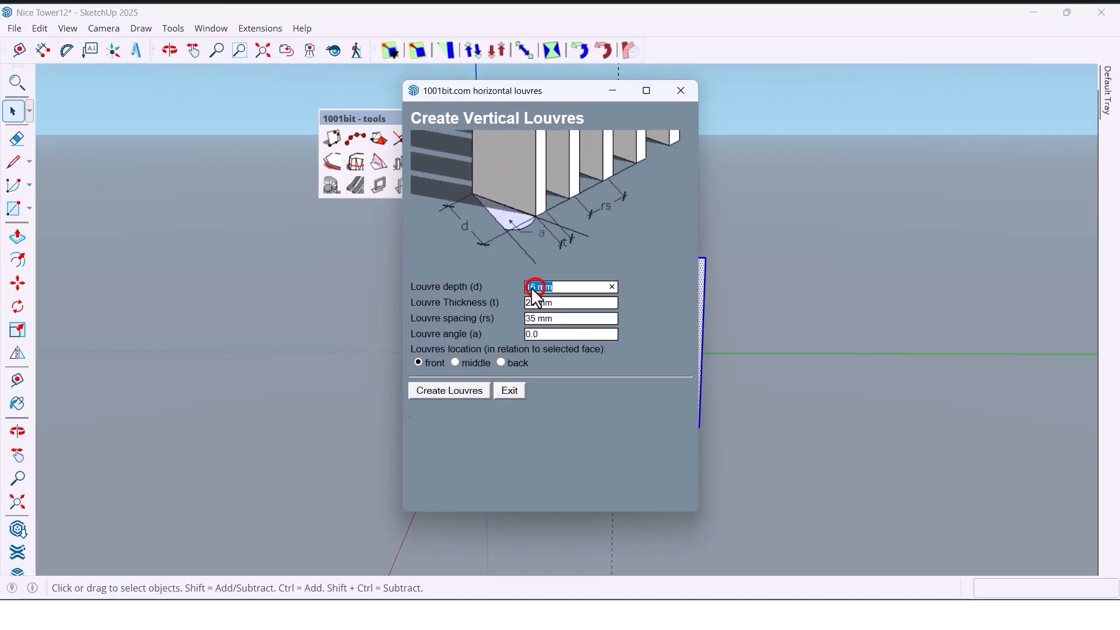
pyautogui.write('2')
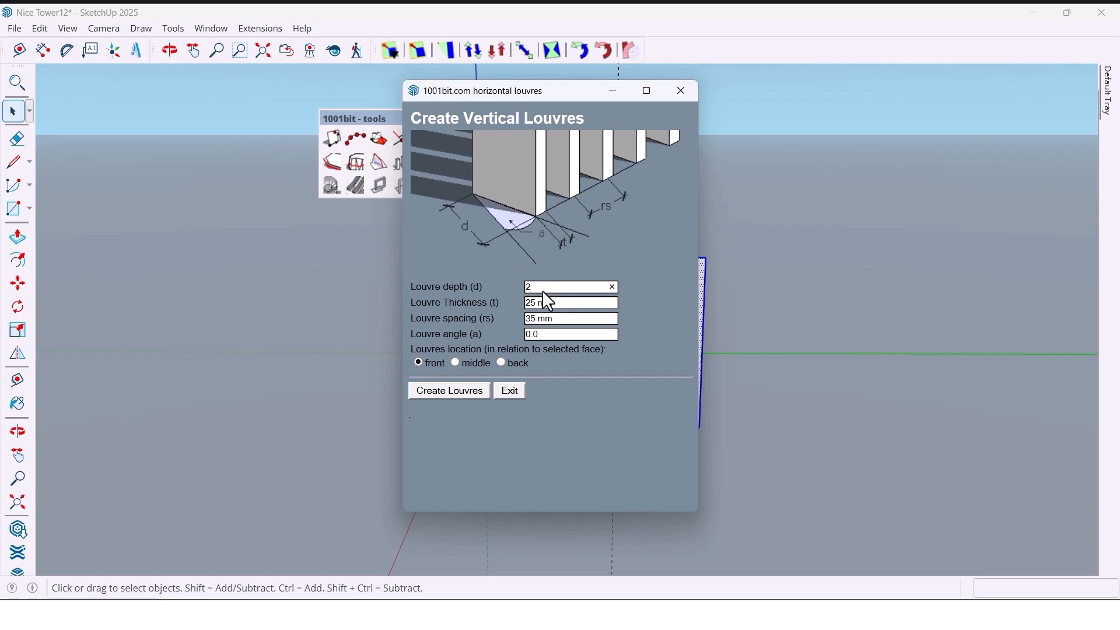
pyautogui.write('0')
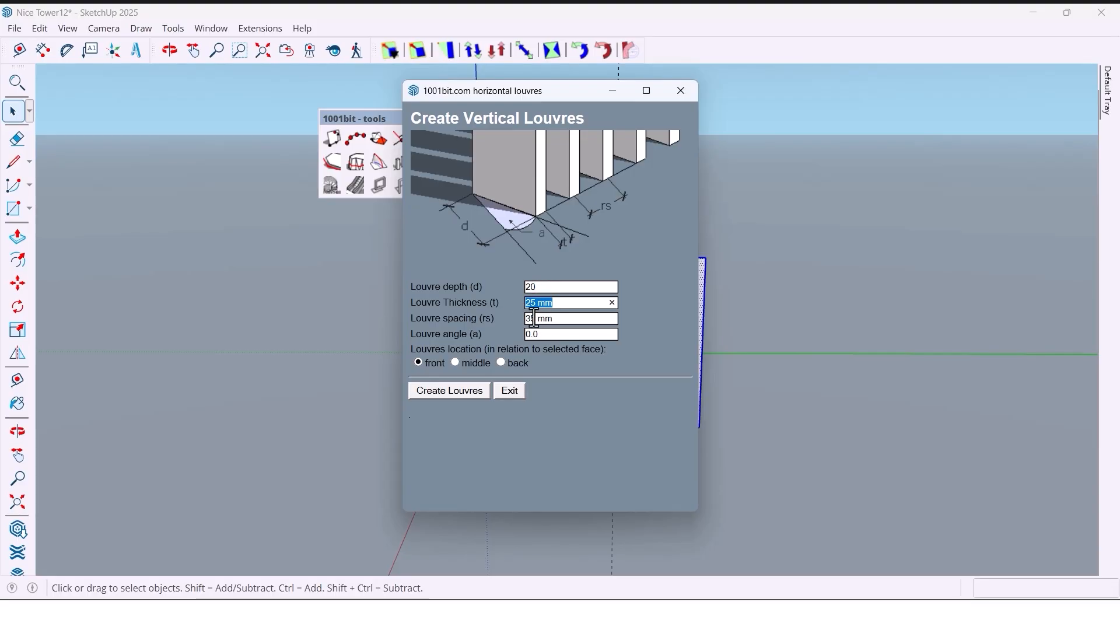
pyautogui.write('40')
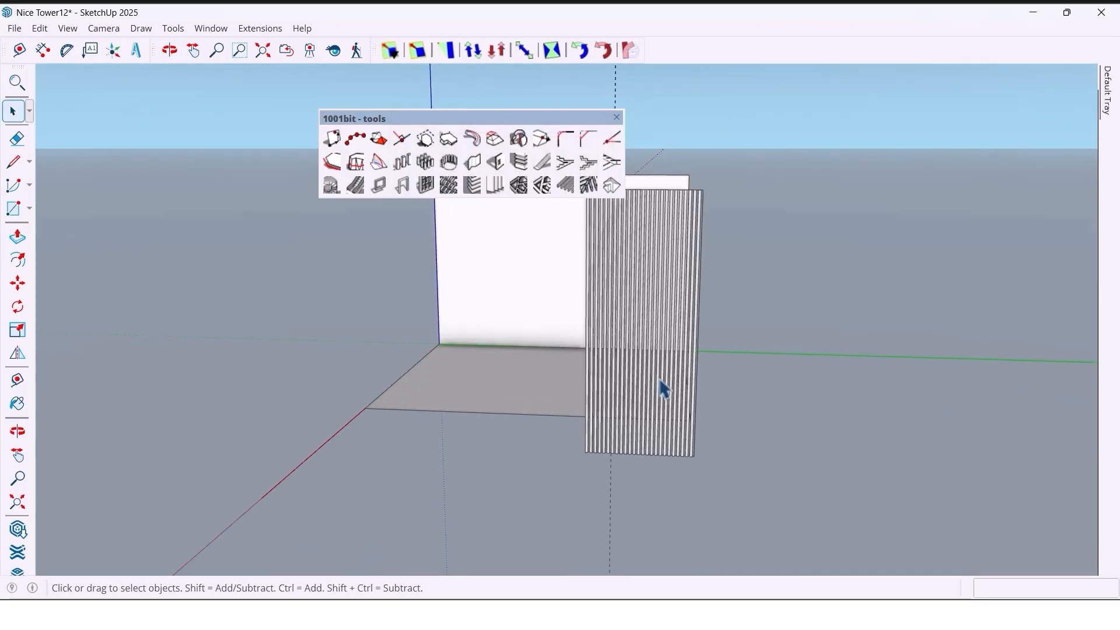
# Move the louvre panel onto the wall's right end and delete the leftover forward outline.
pyautogui.click(193, 50)
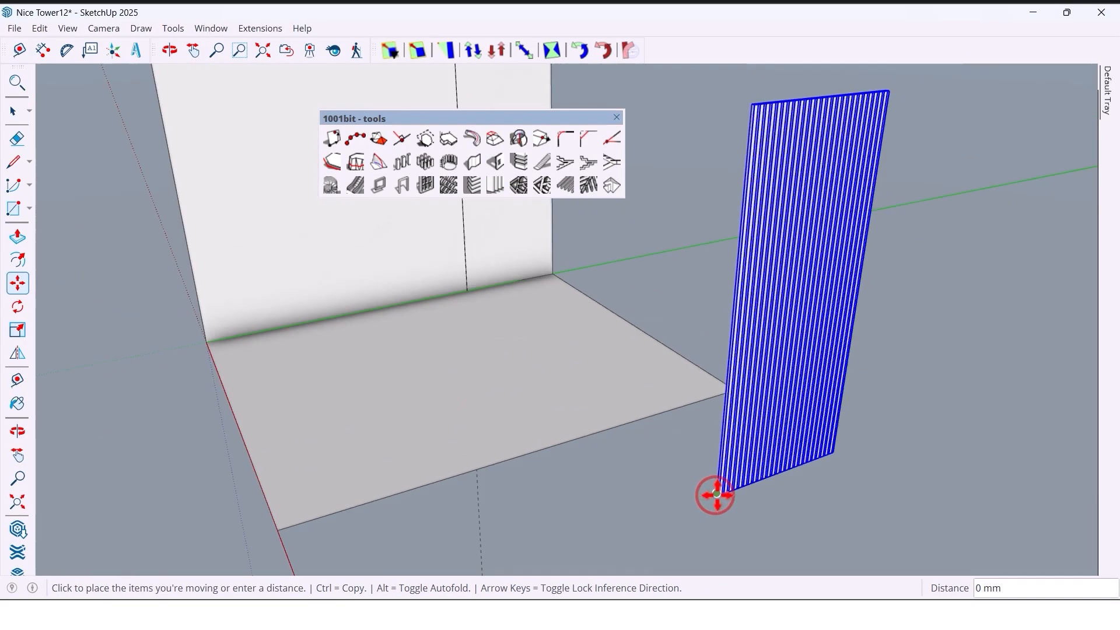
pyautogui.moveTo(714, 495); pyautogui.dragTo(575, 371)
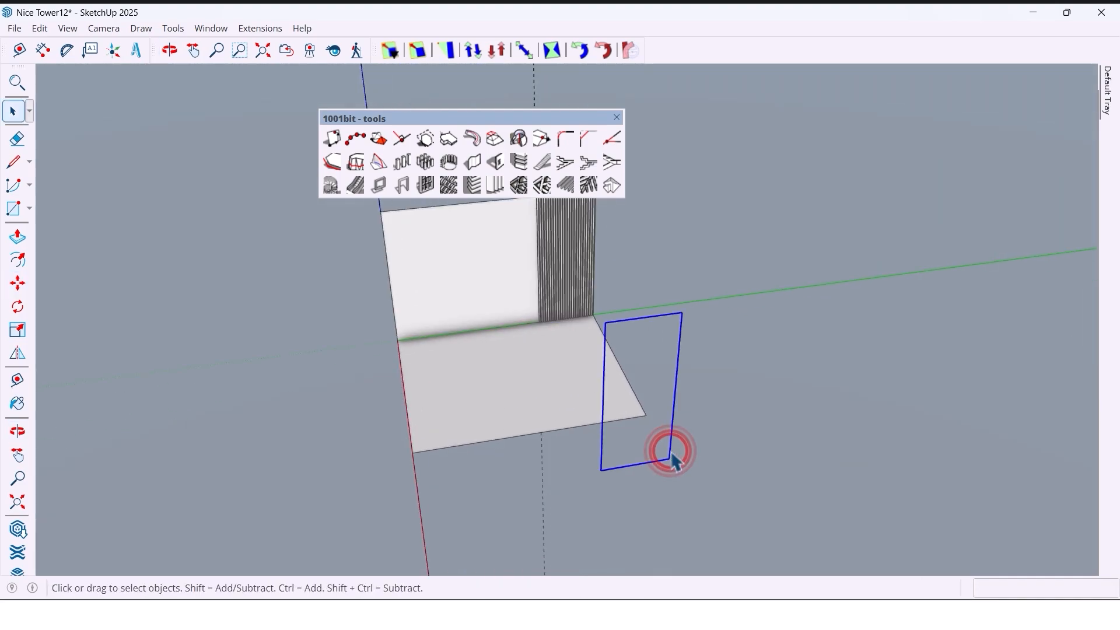
pyautogui.click(170, 49)
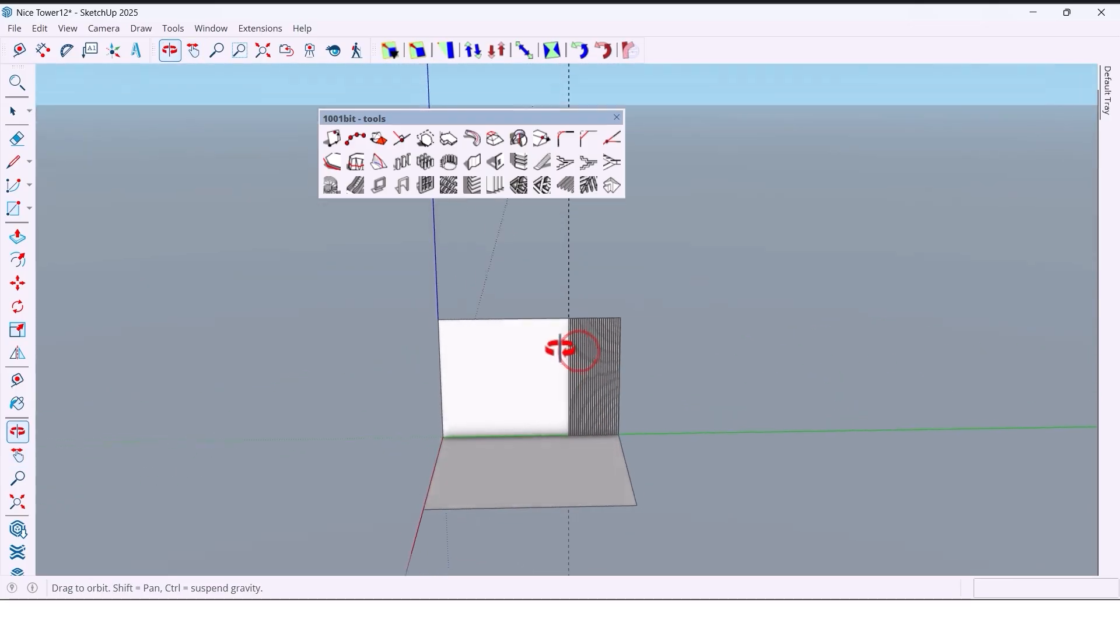
pyautogui.click(615, 116)
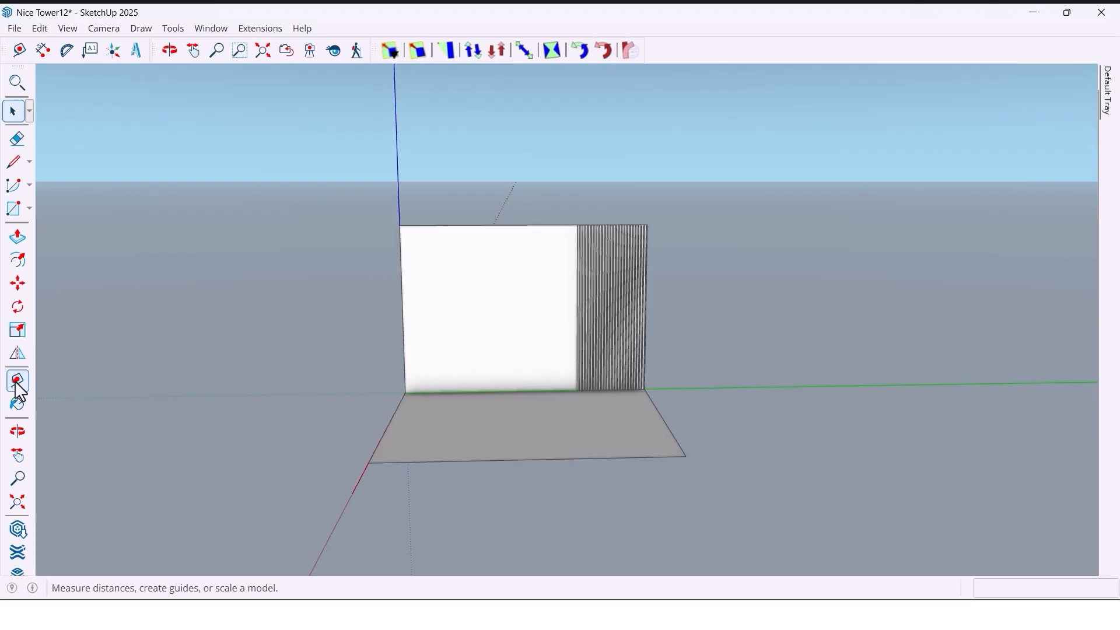
# Add crossing guides on the wall and draw a circle centred at their intersection.
pyautogui.click(17, 381)
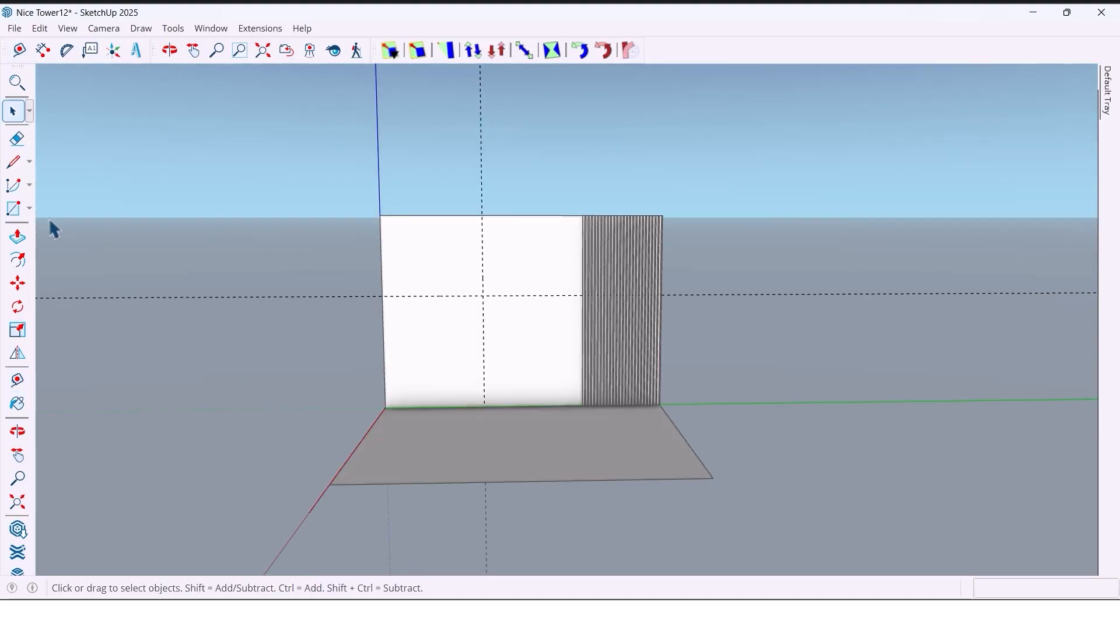
pyautogui.click(17, 207)
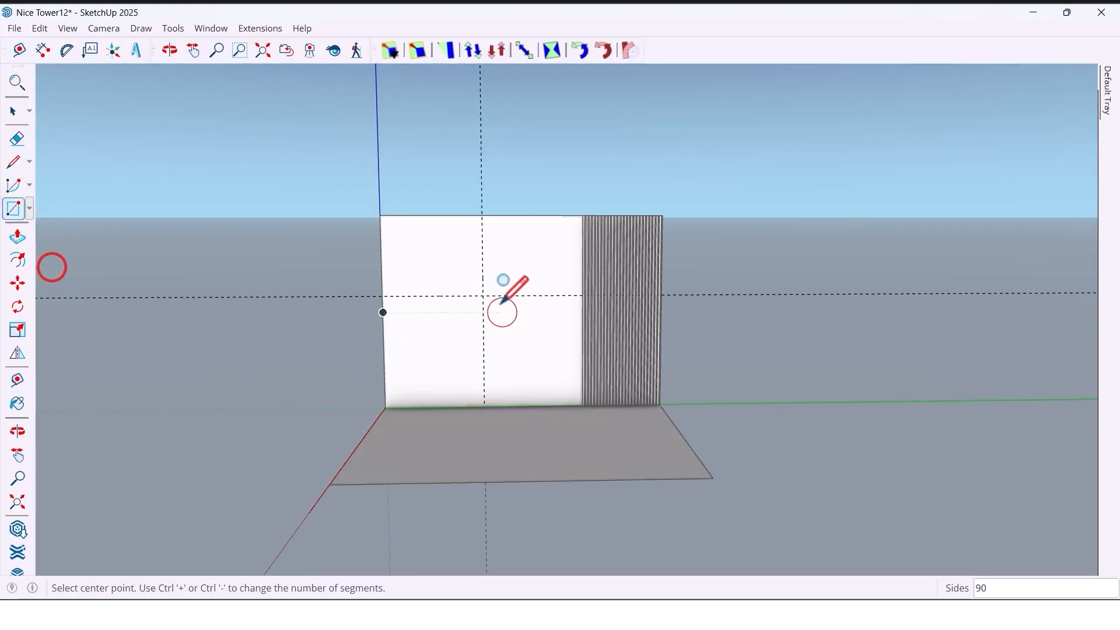
pyautogui.click(483, 295)
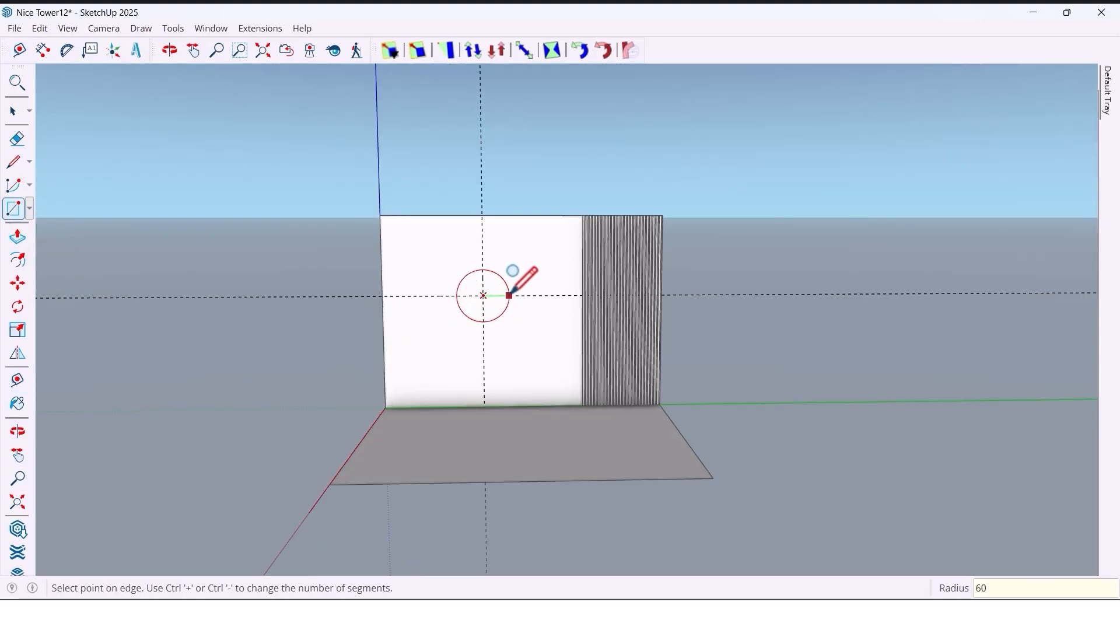
pyautogui.click(169, 49)
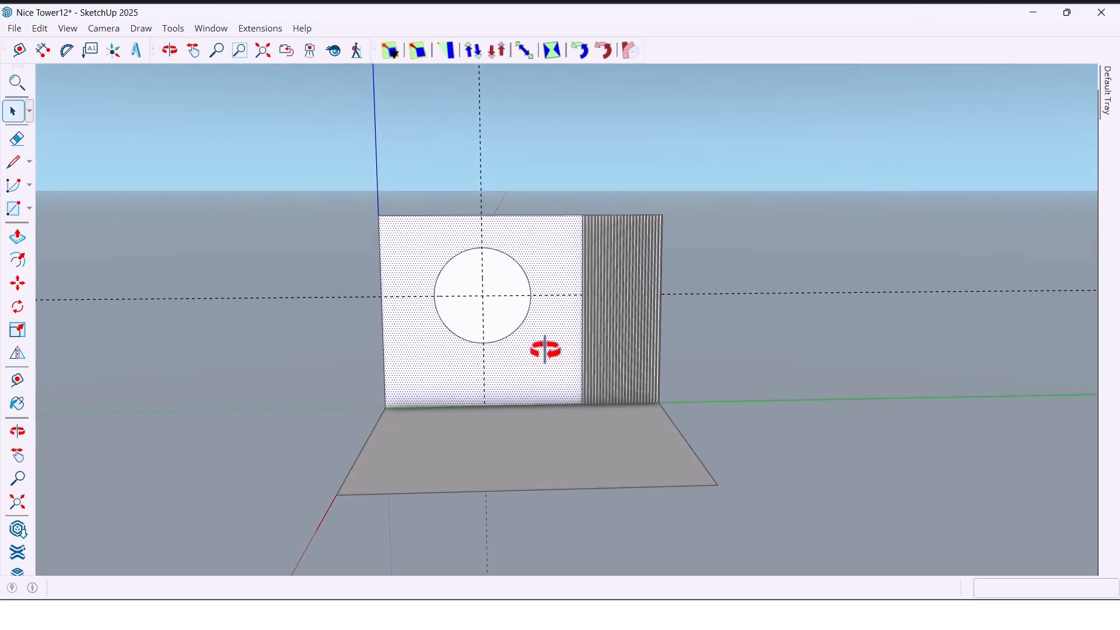
# Copy the circle face forward and erase the guide lines around it.
pyautogui.click(17, 236)
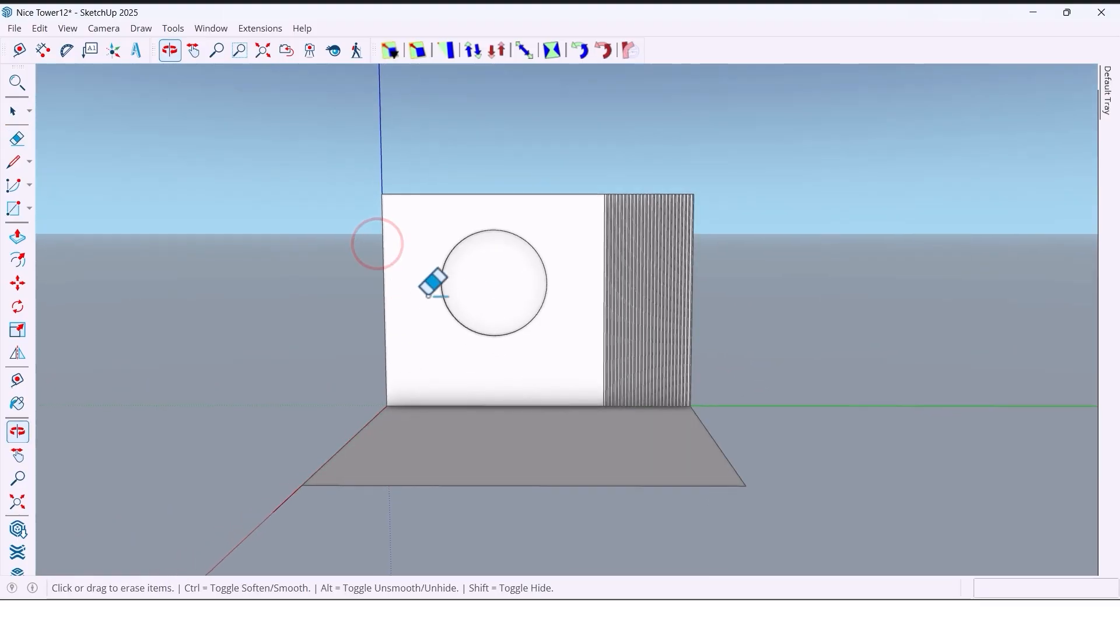
pyautogui.click(17, 283)
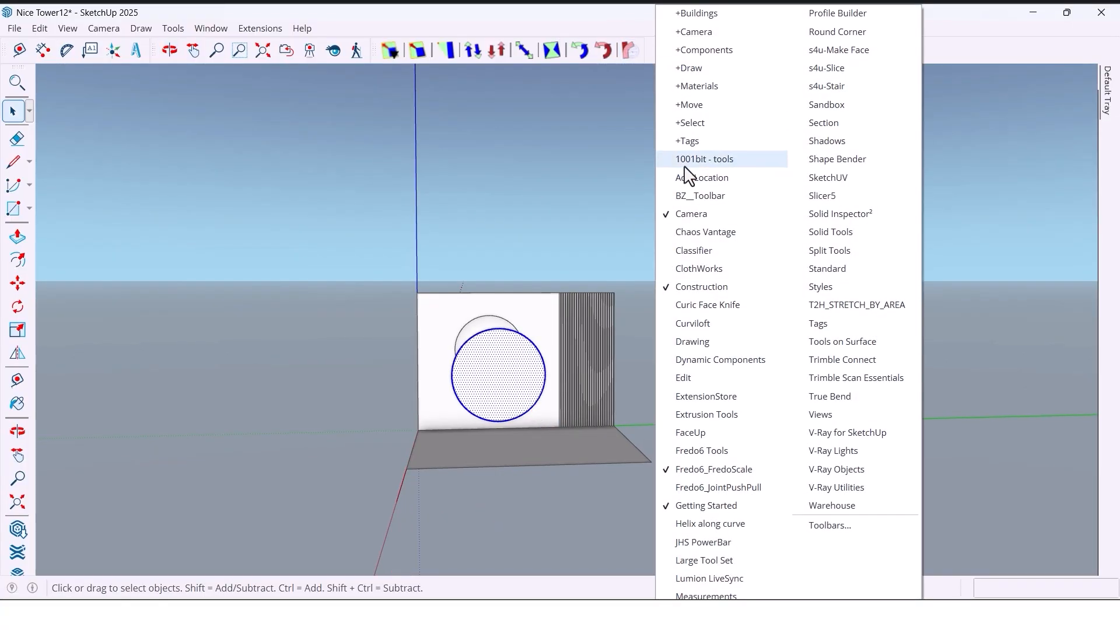
# Fill the circular logo face with closely spaced 1001bit vertical louvres, then begin the desk base rectangle.
pyautogui.click(702, 159)
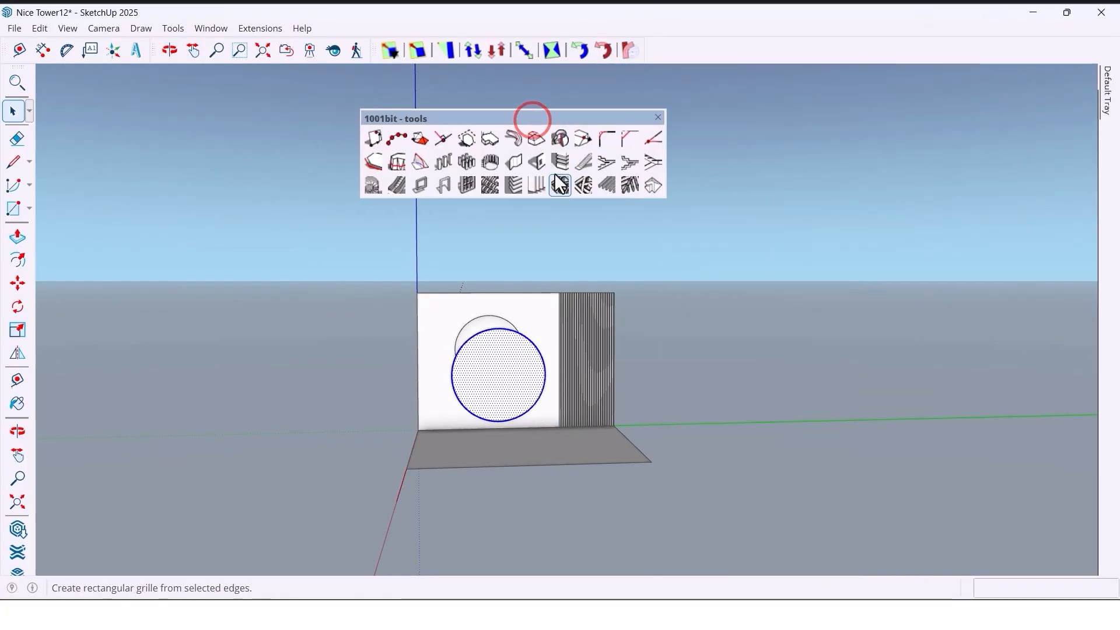
pyautogui.click(559, 184)
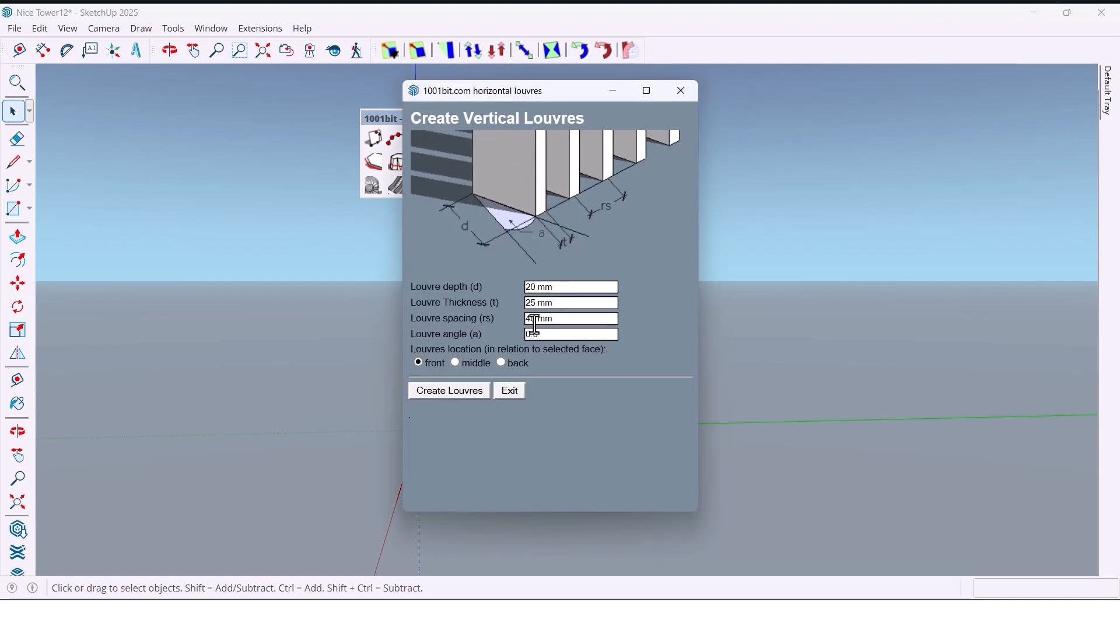
pyautogui.click(449, 390)
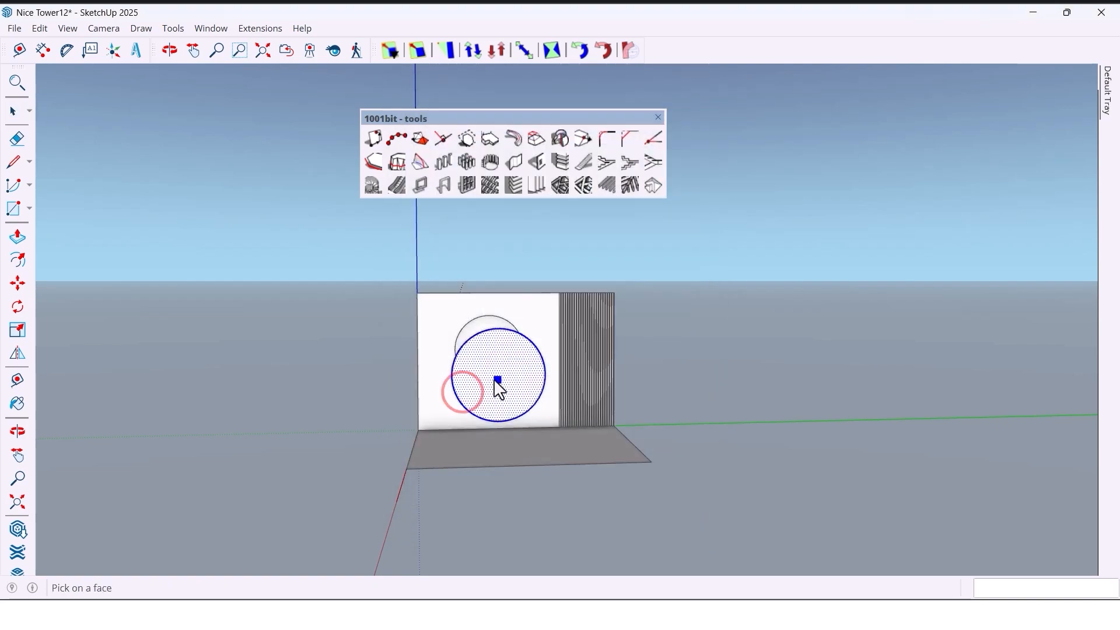
pyautogui.click(169, 49)
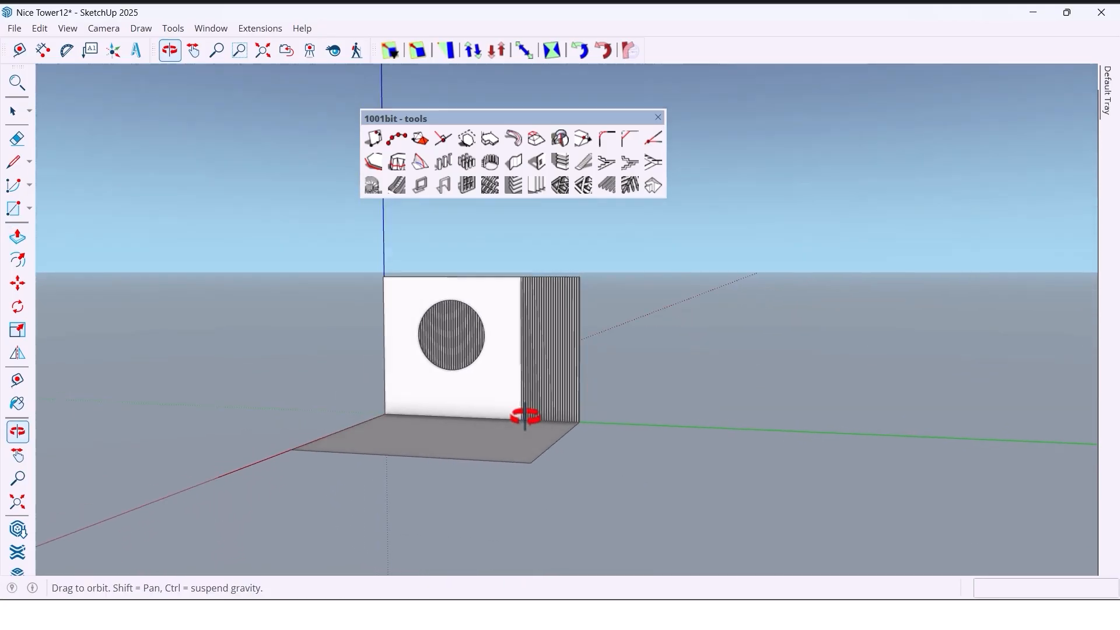
pyautogui.click(652, 138)
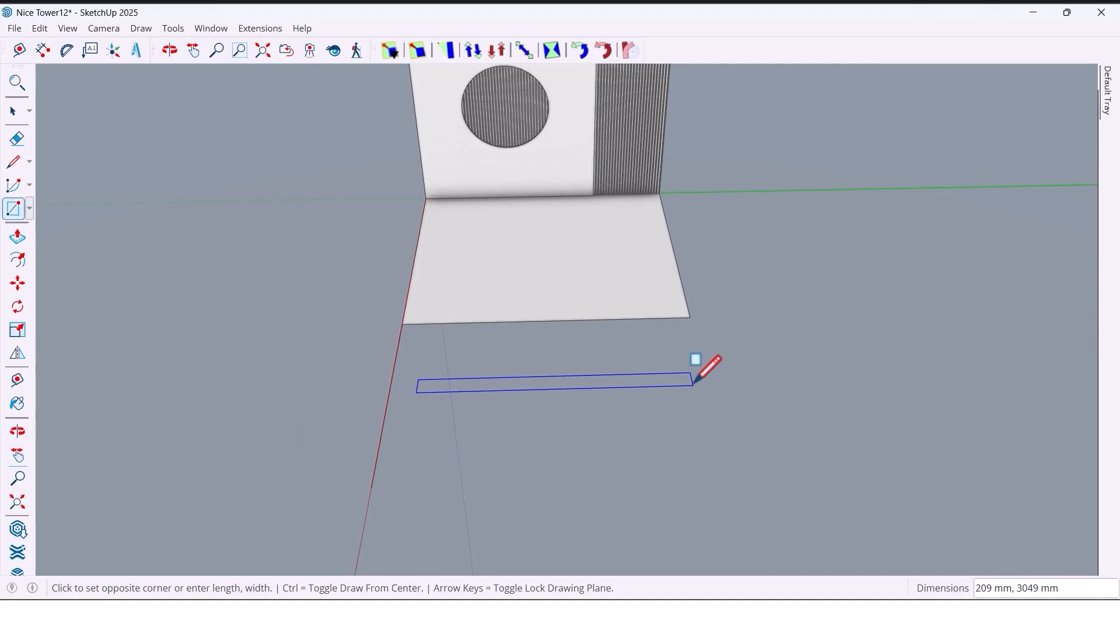
# Draw a 50 x 3000 mm base rectangle on the floor and pull it up 50 mm.
pyautogui.write('50')
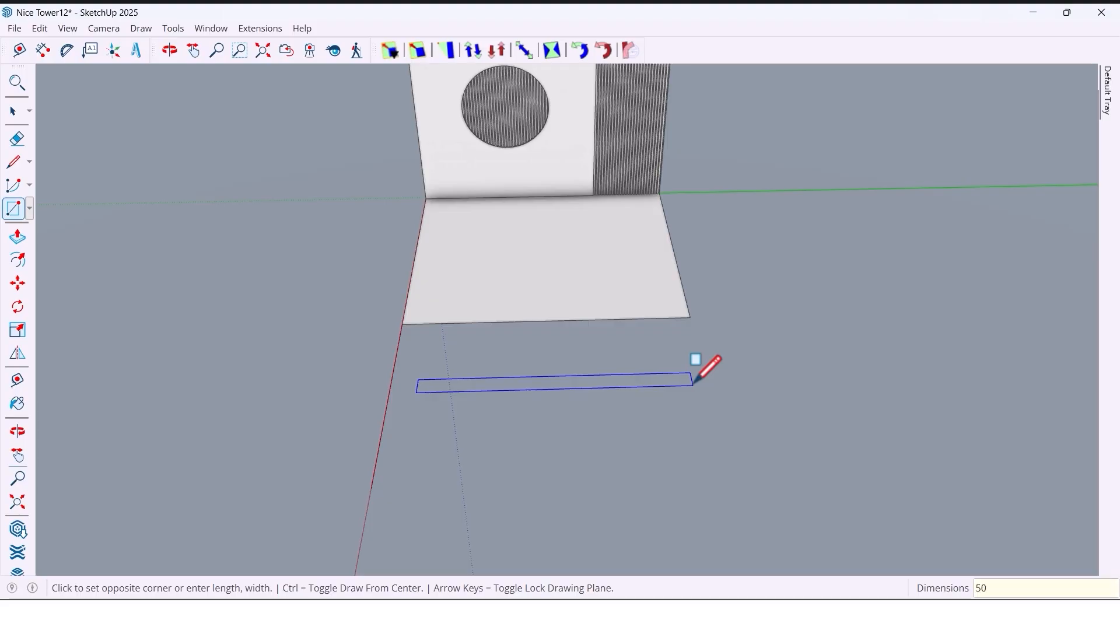
pyautogui.write(',300')
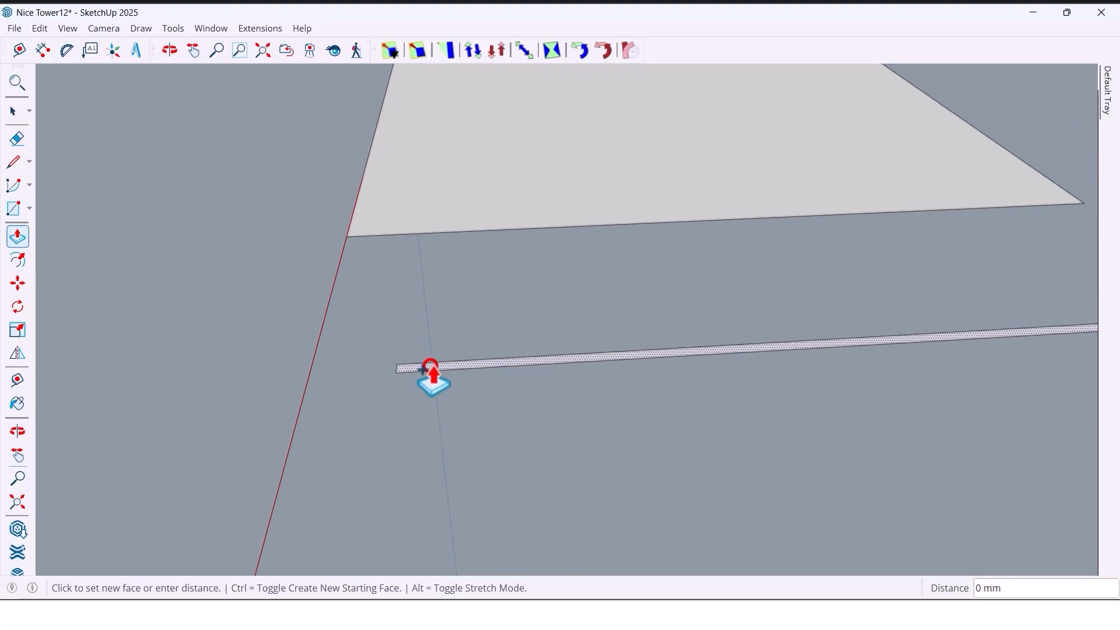
pyautogui.write('50')
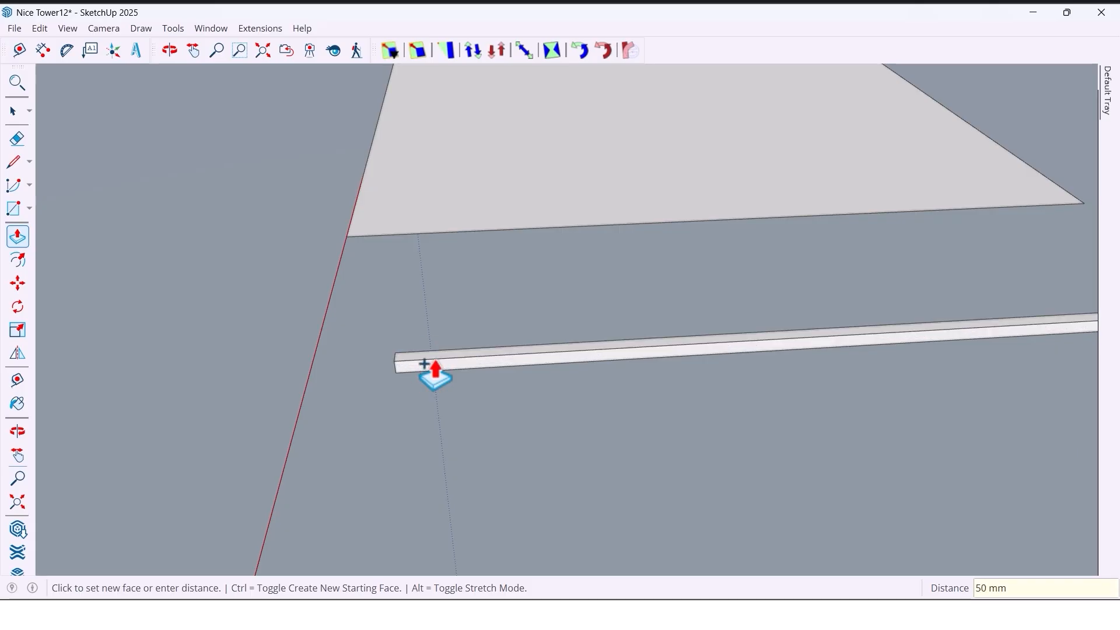
pyautogui.click(170, 50)
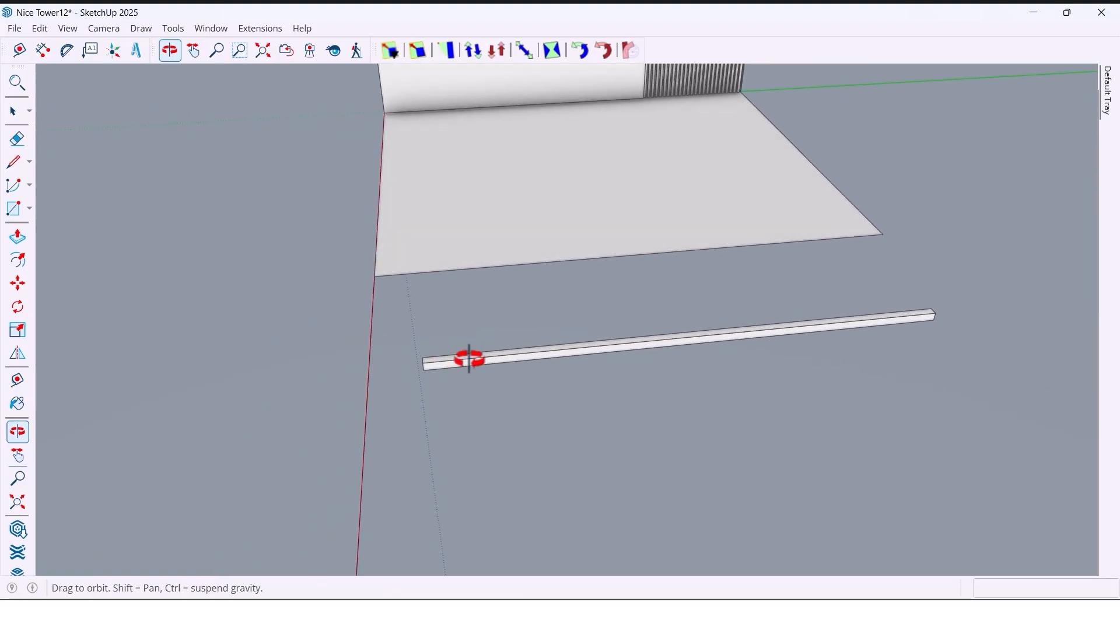
pyautogui.rightClick(470, 359)
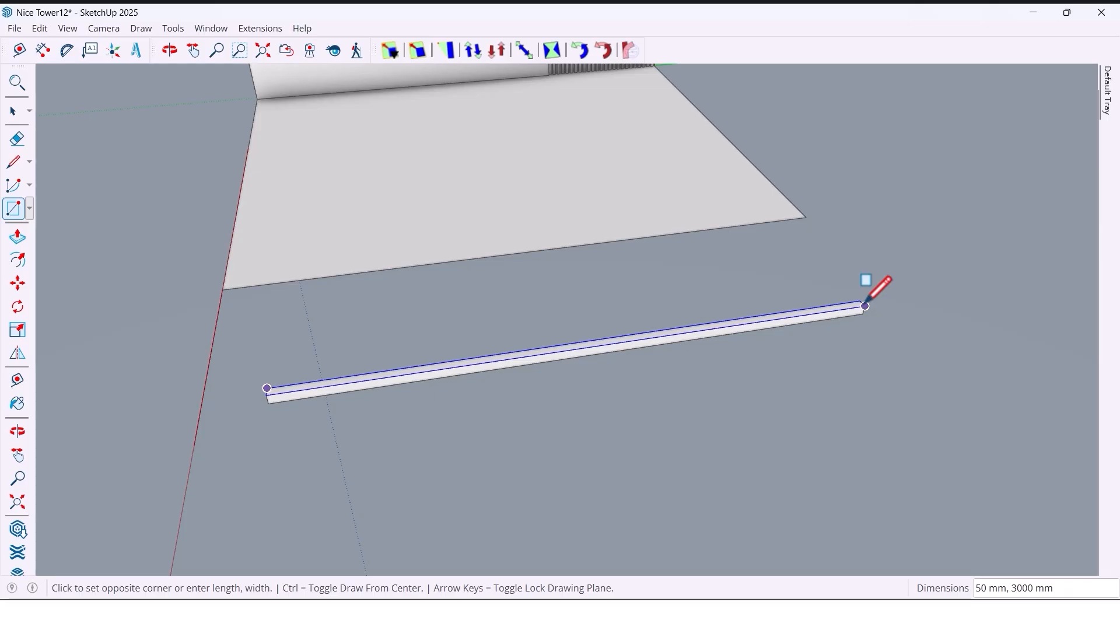
# Draw a 25 x 3000 mm strip on the base and raise it 800 mm into the front panel.
pyautogui.write('2')
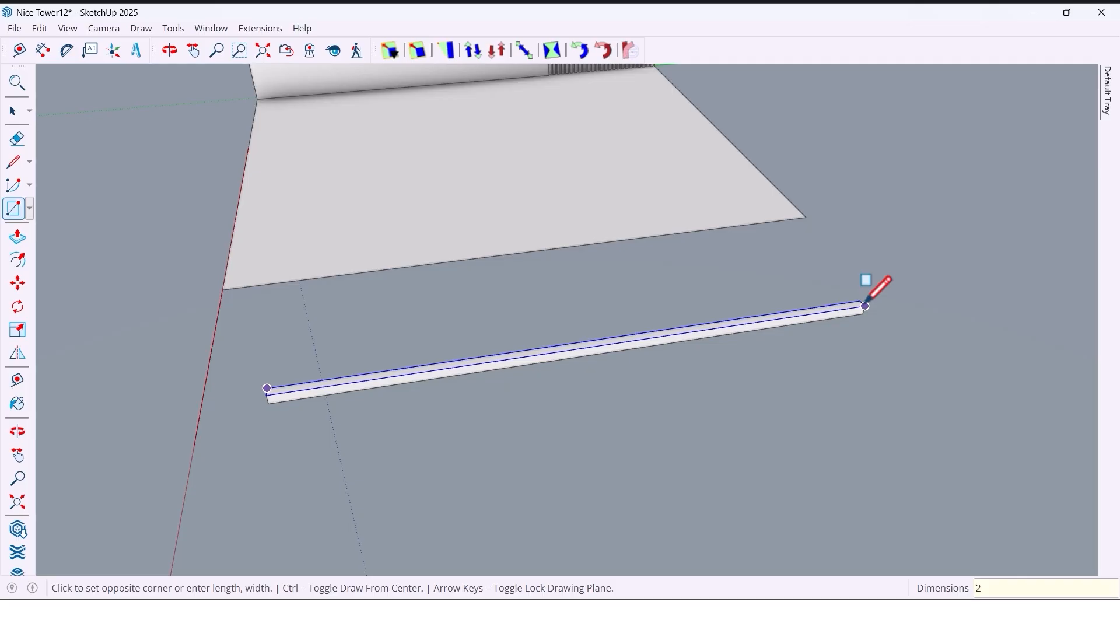
pyautogui.write('25,3000')
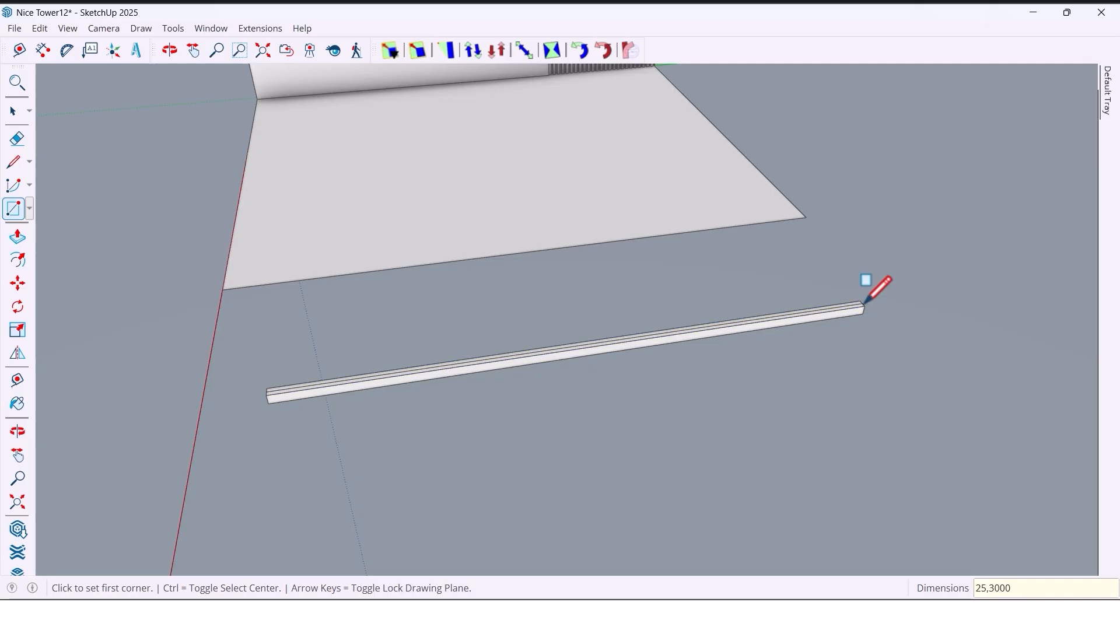
pyautogui.click(17, 236)
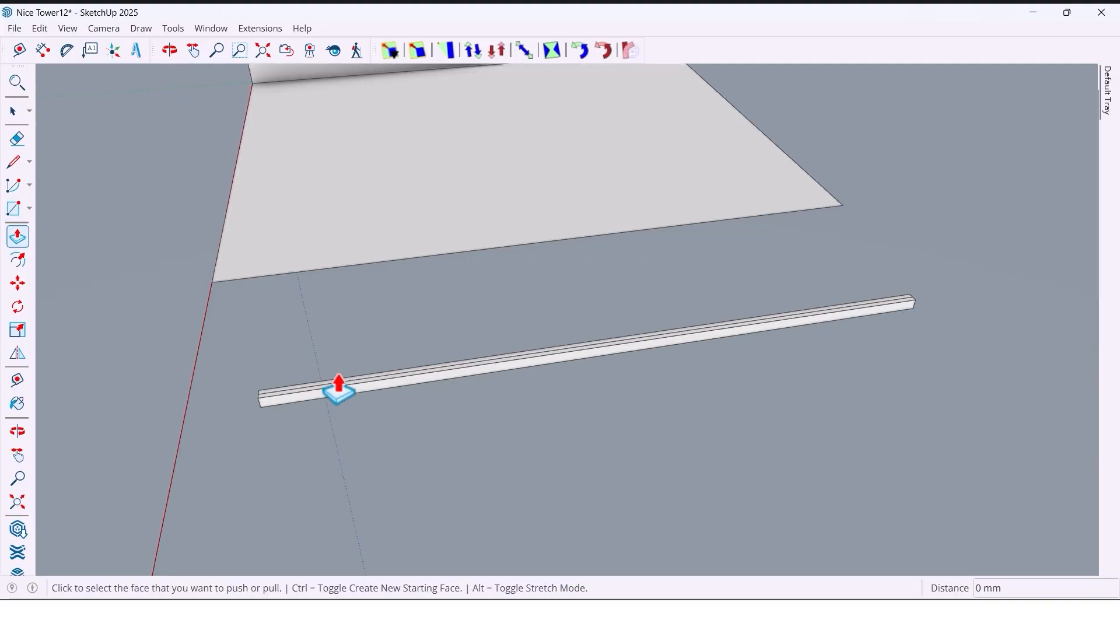
pyautogui.moveTo(339, 389); pyautogui.dragTo(347, 350)
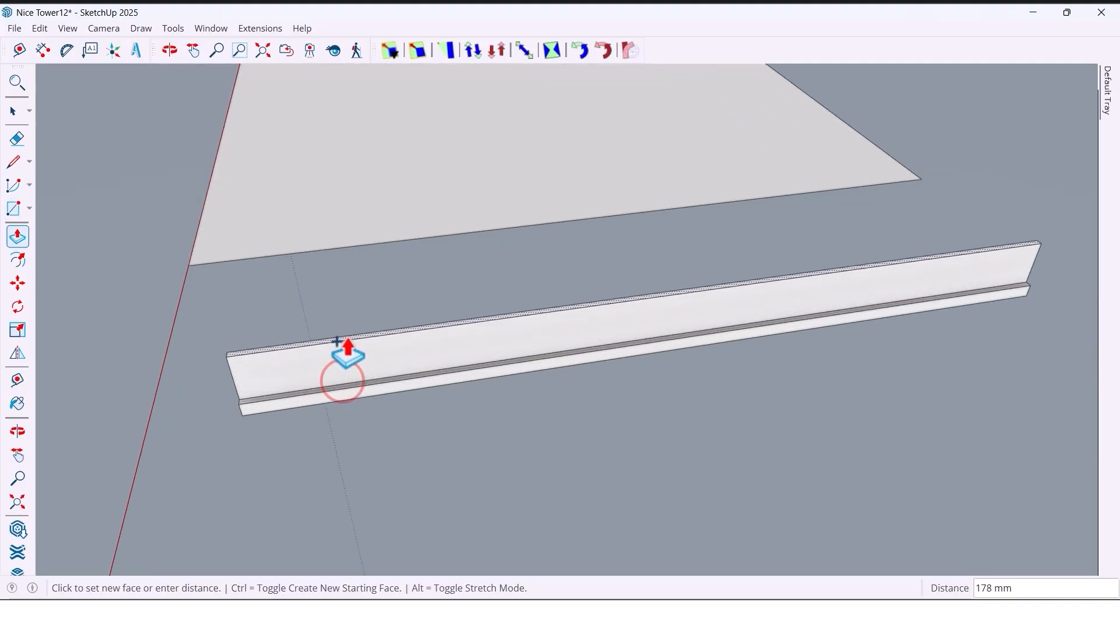
pyautogui.write('800')
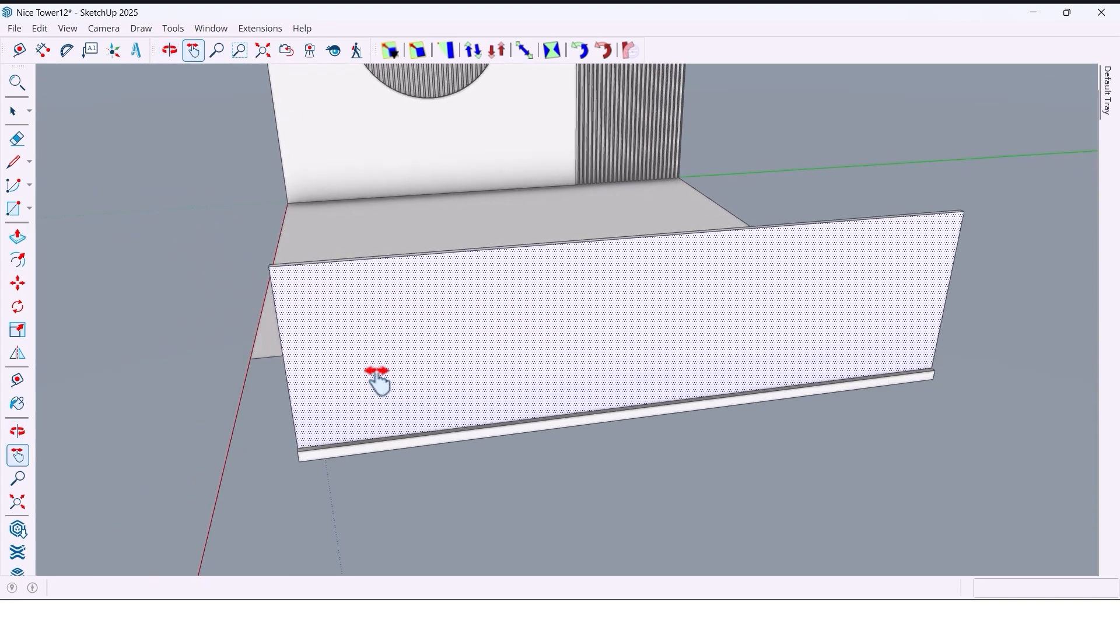
# Draw a 3000 mm countertop outline along the panel top, overhanging the front.
pyautogui.rightClick(378, 379)
pyautogui.write('150')
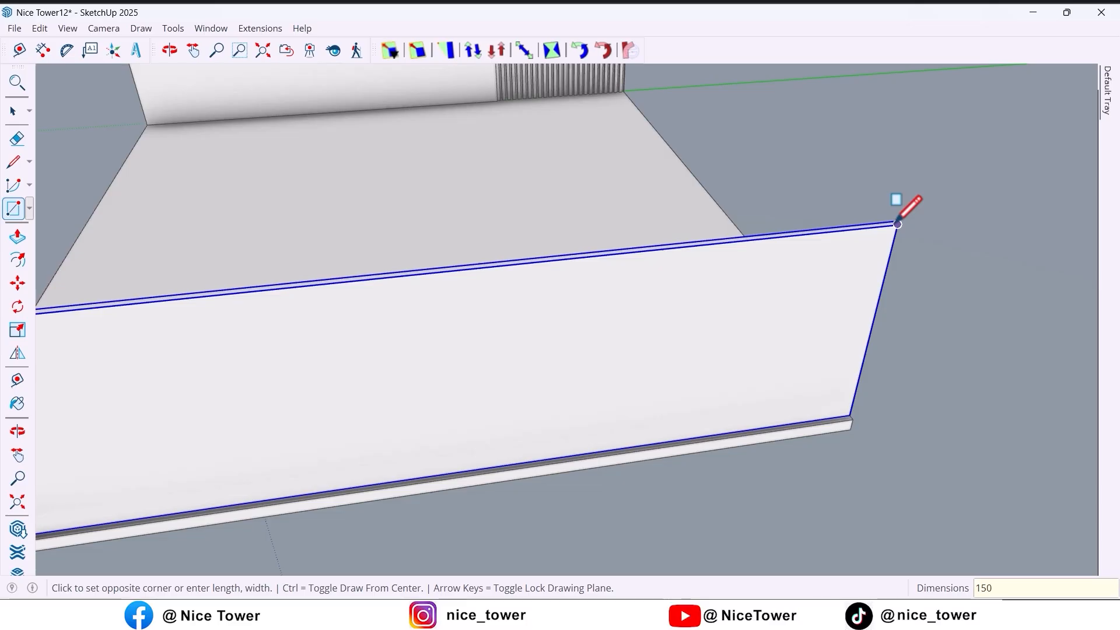
pyautogui.write(',3000')
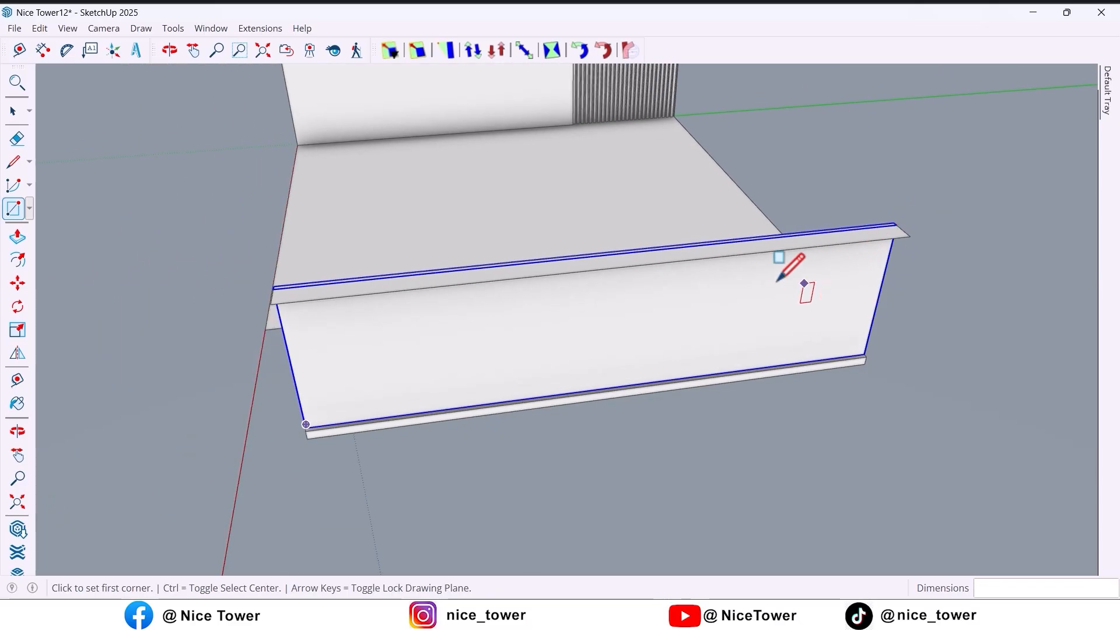
pyautogui.click(169, 49)
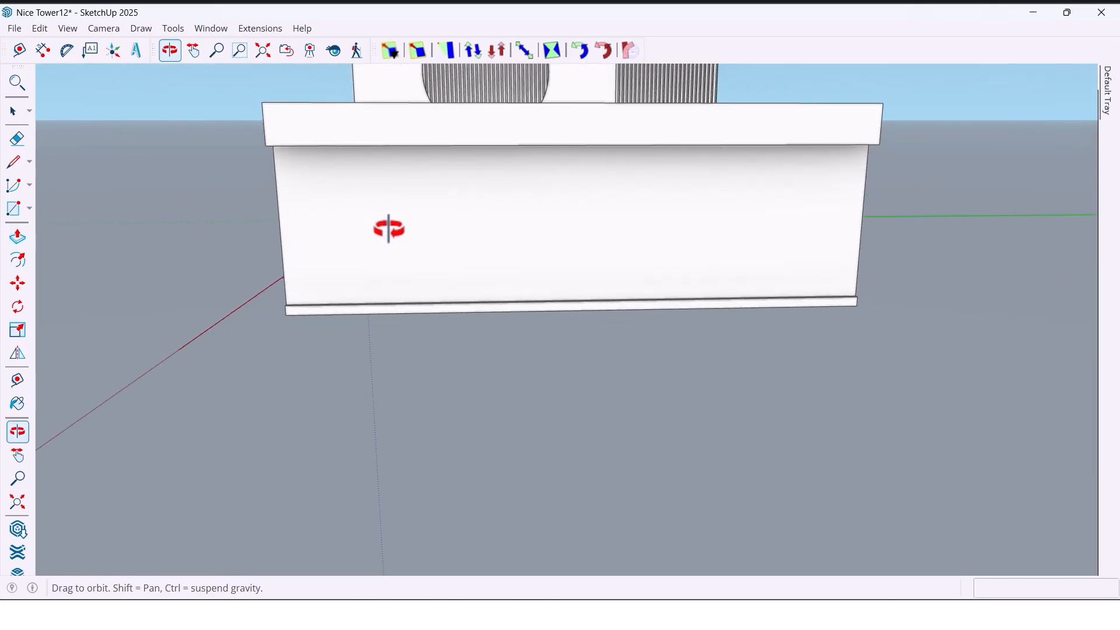
pyautogui.moveTo(389, 229); pyautogui.dragTo(421, 349)
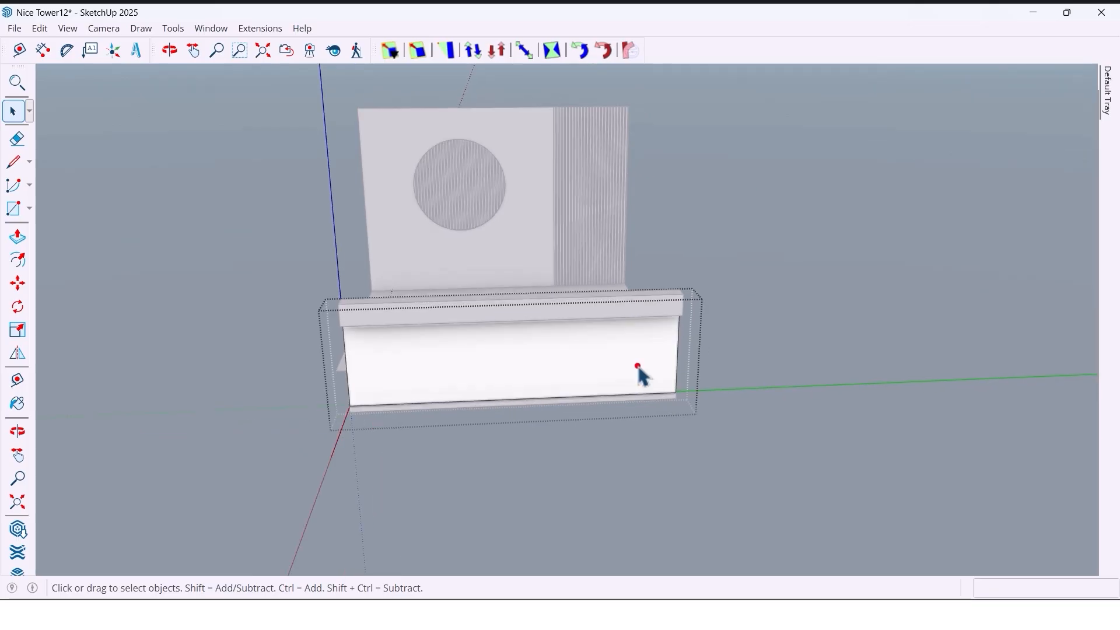
# Clad the desk's front panel face with 1001bit vertical louvres and move them into place.
pyautogui.click(635, 368)
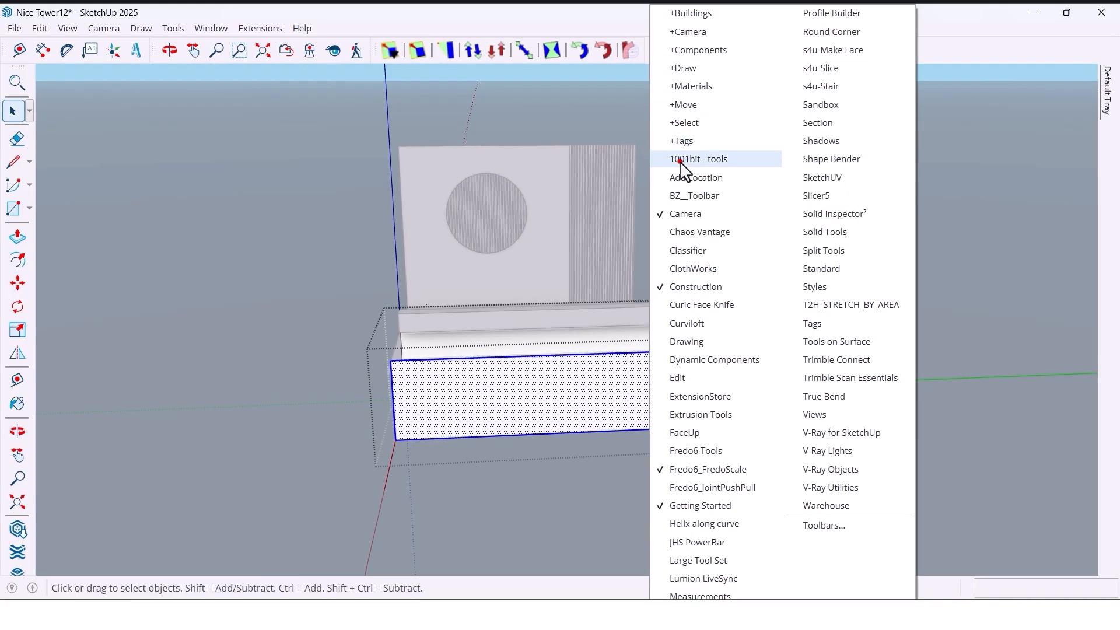
pyautogui.click(698, 159)
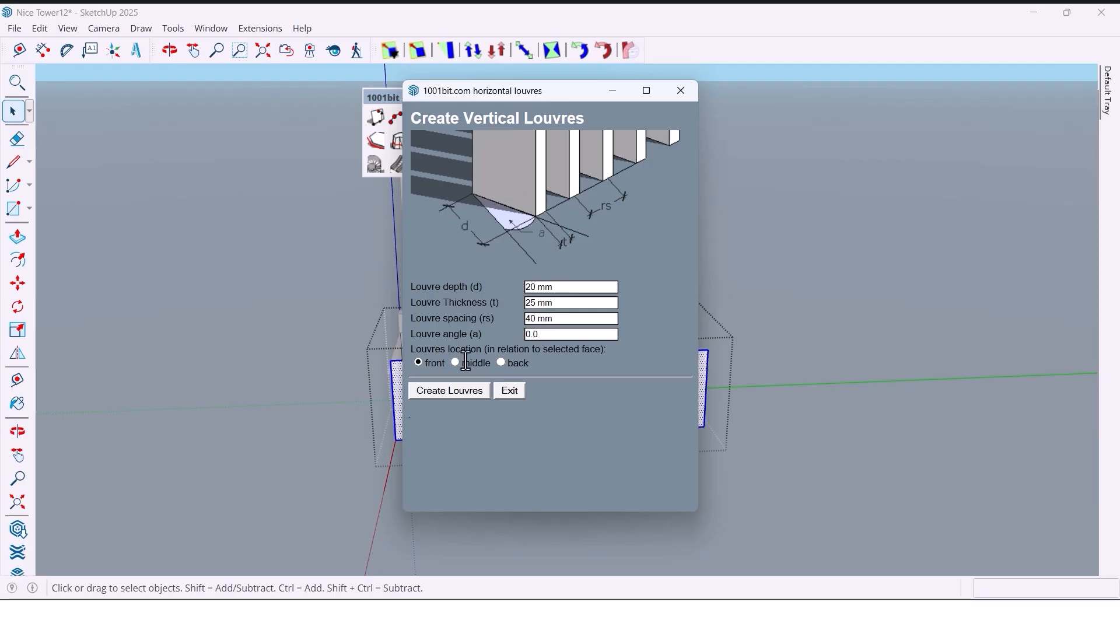
pyautogui.click(448, 390)
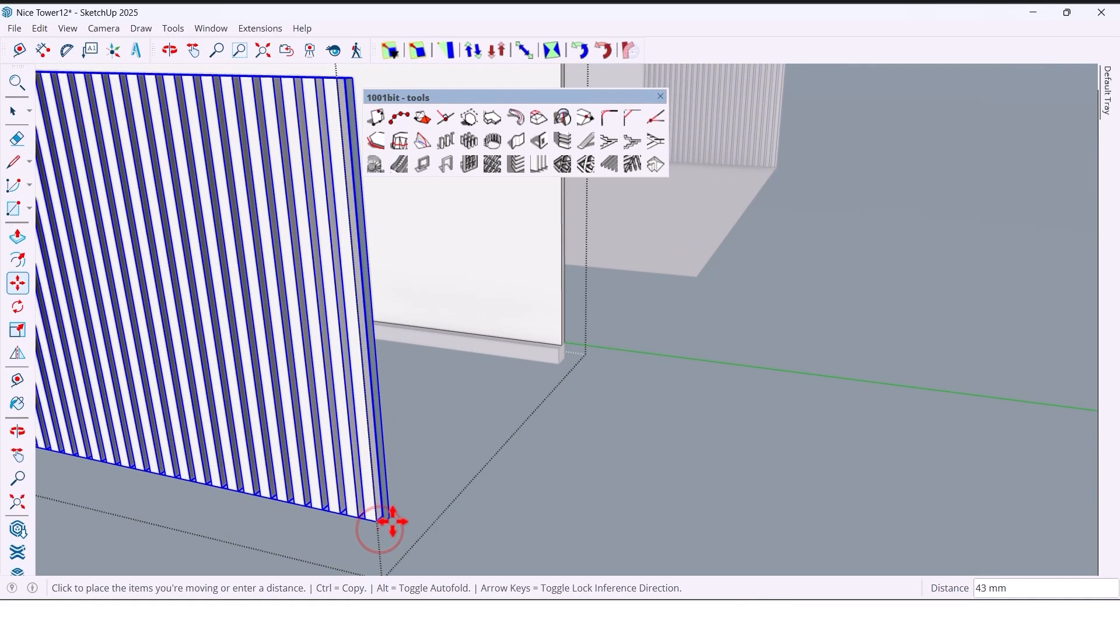
pyautogui.write('1000')
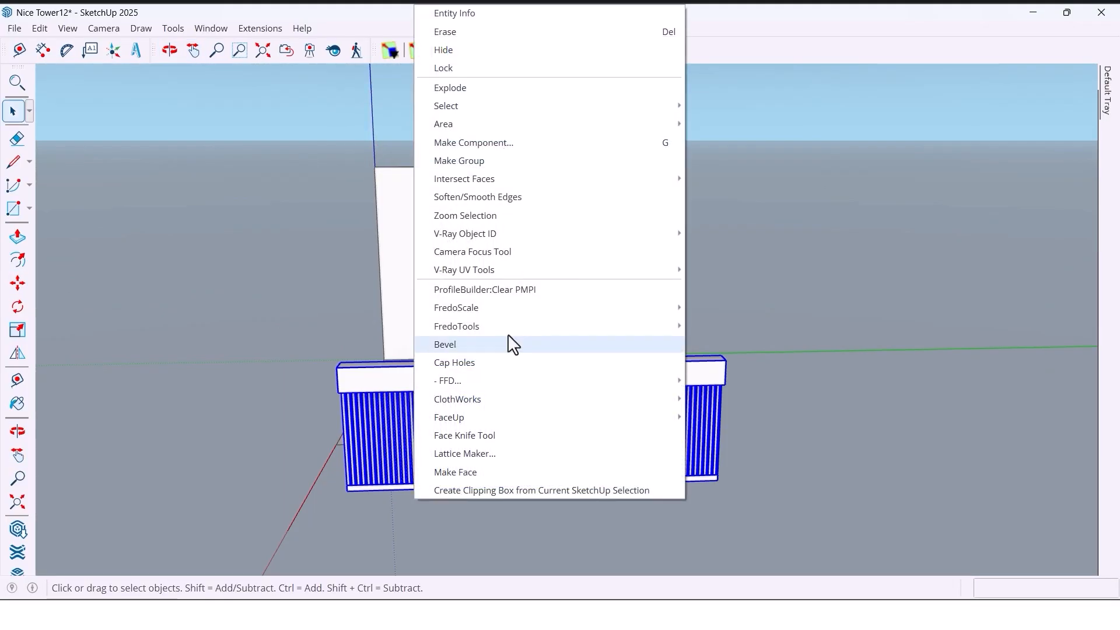
# Bend both ends of the slatted desk into curves with FredoScale radial bending, then close its toolbar.
pyautogui.click(444, 344)
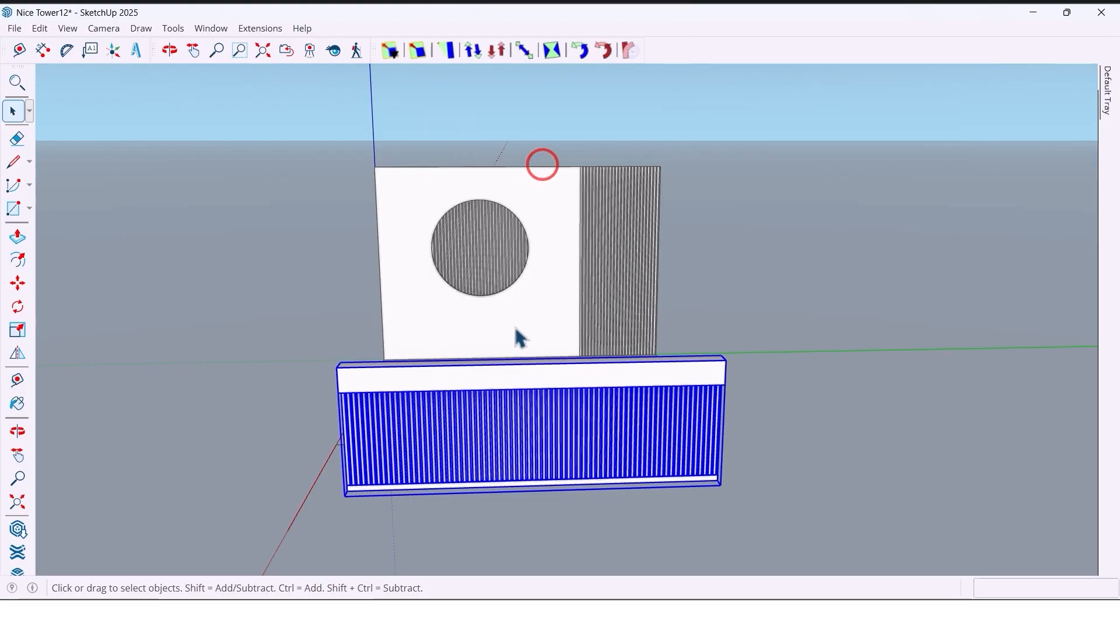
pyautogui.click(169, 49)
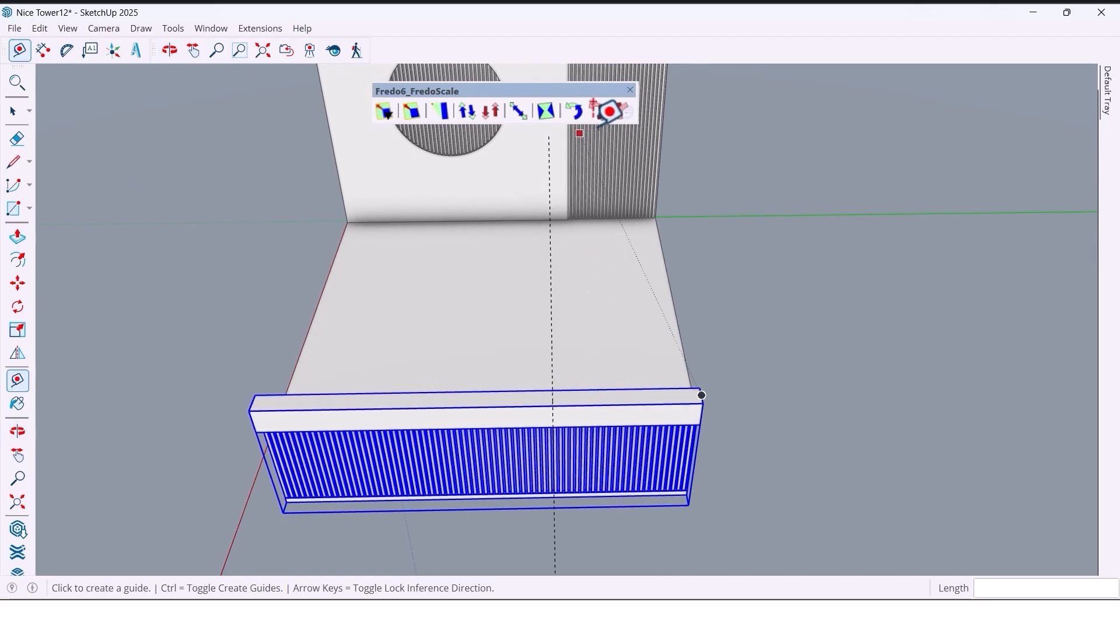
pyautogui.click(609, 110)
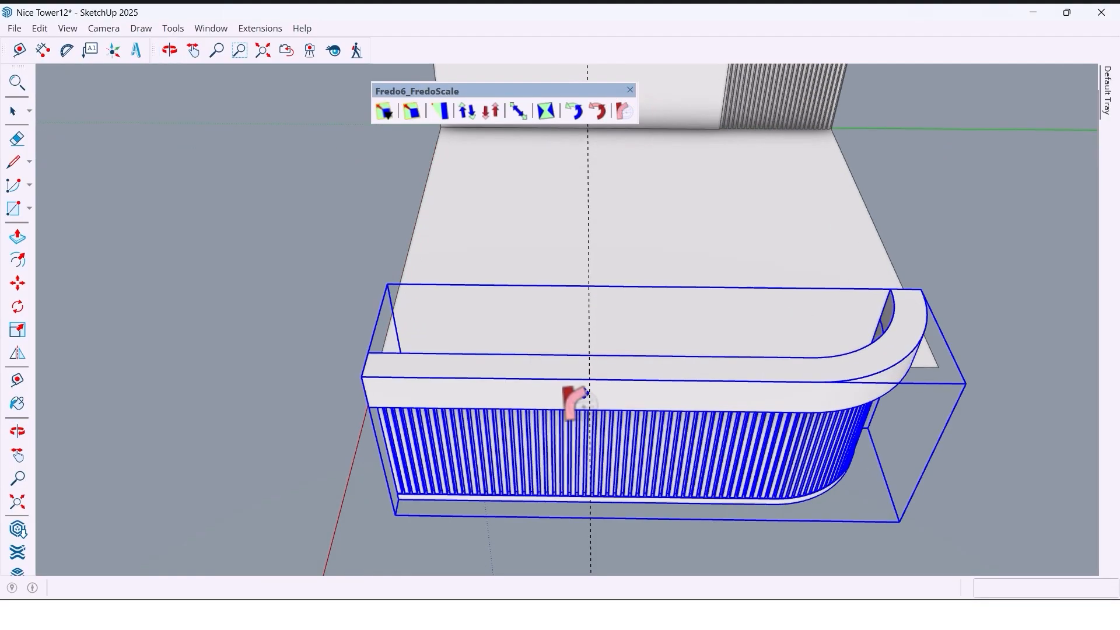
pyautogui.click(623, 111)
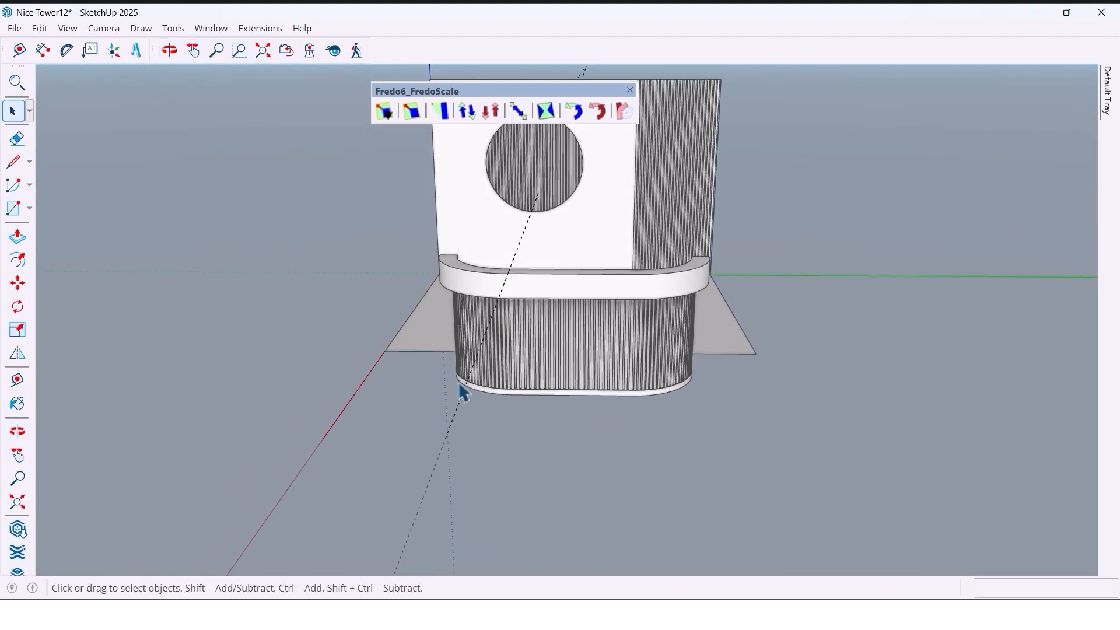
pyautogui.click(193, 50)
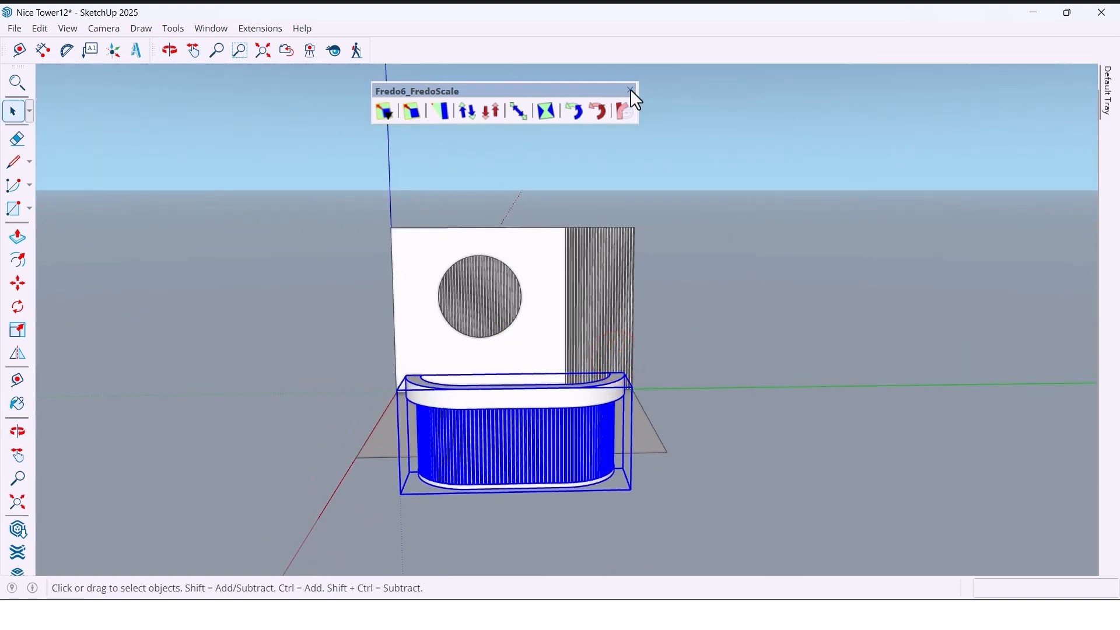
pyautogui.click(627, 91)
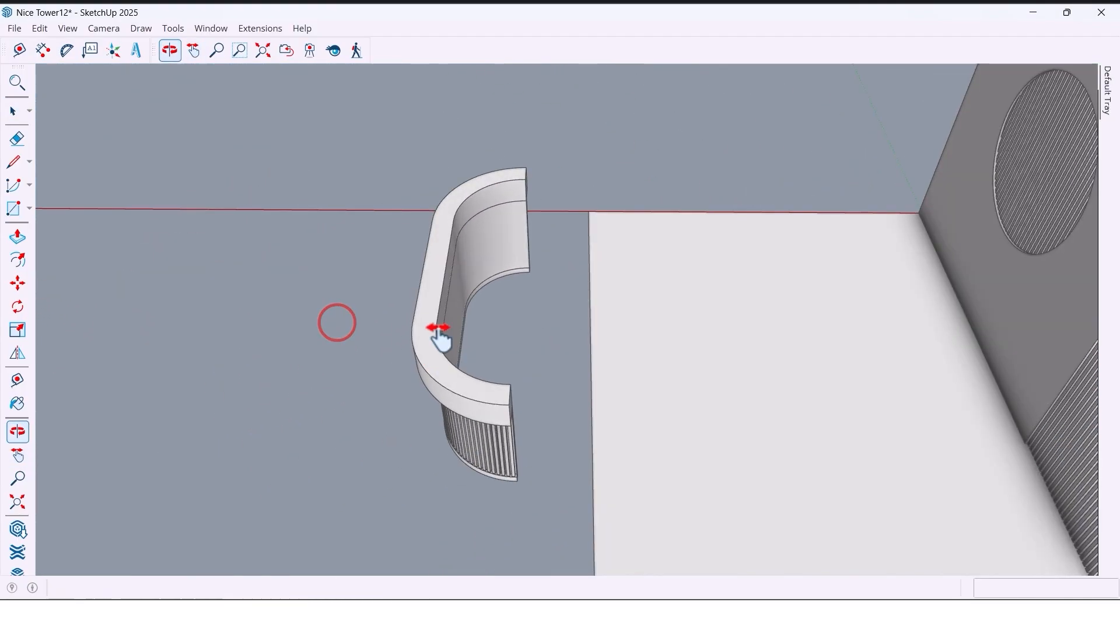
# Move the curved countertop onto the slatted desk base and paint it black.
pyautogui.click(12, 110)
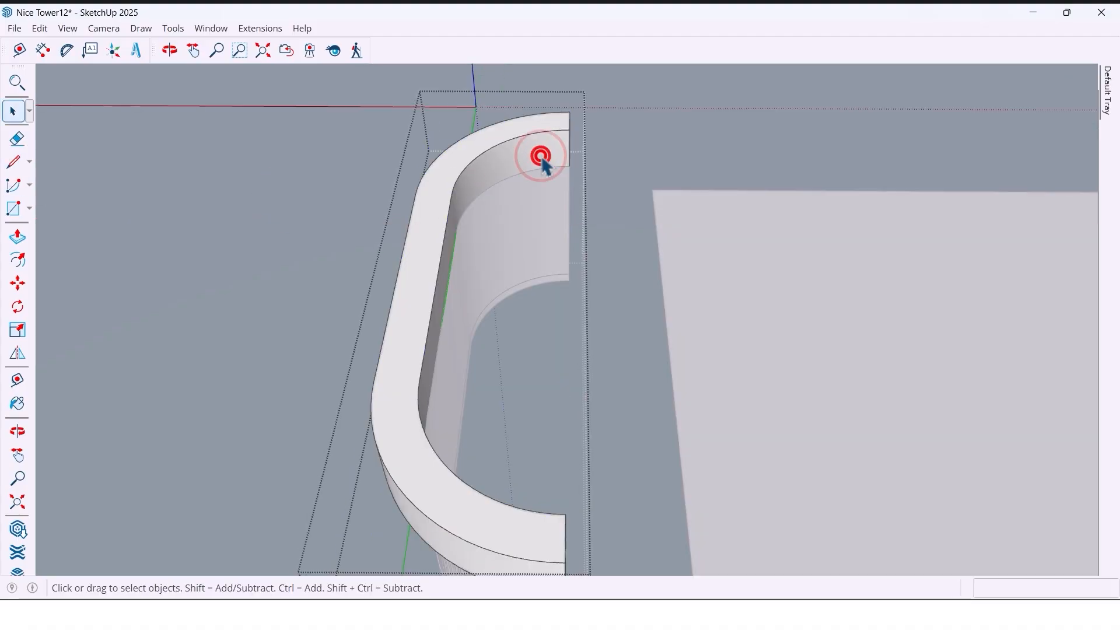
pyautogui.moveTo(541, 155); pyautogui.dragTo(379, 407)
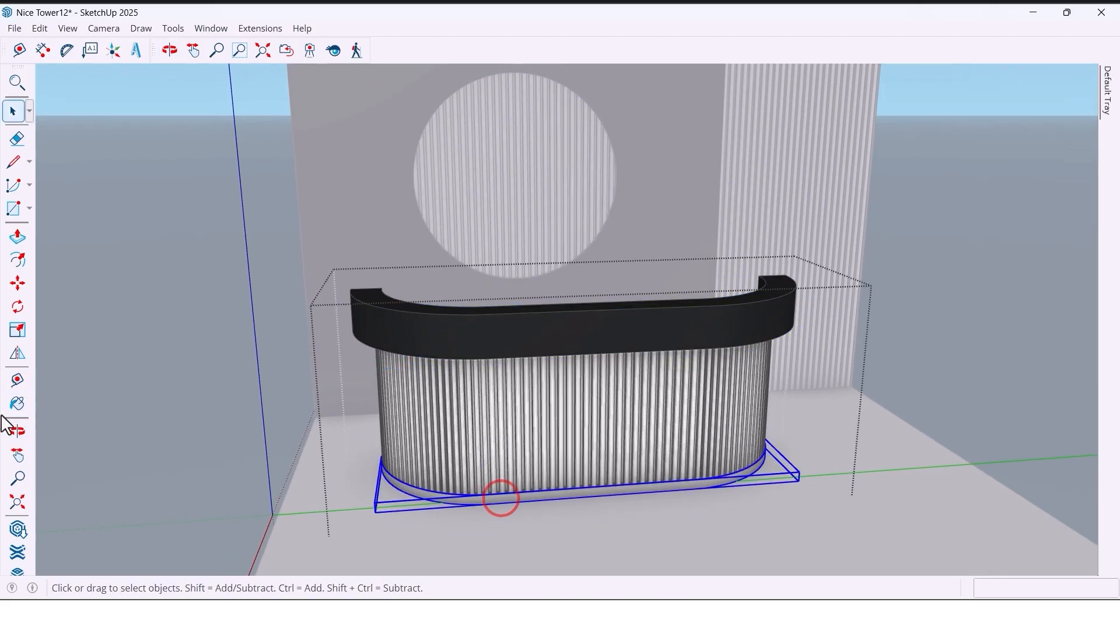
# Paint the desk front slats and the wall circle slats with a wood material.
pyautogui.click(17, 404)
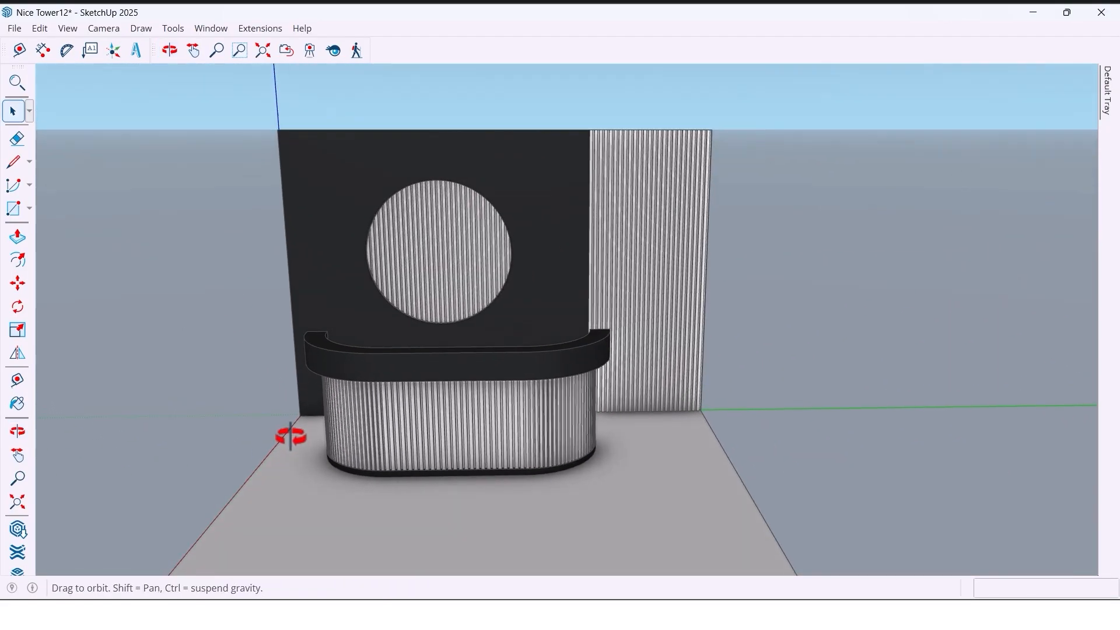
pyautogui.click(193, 51)
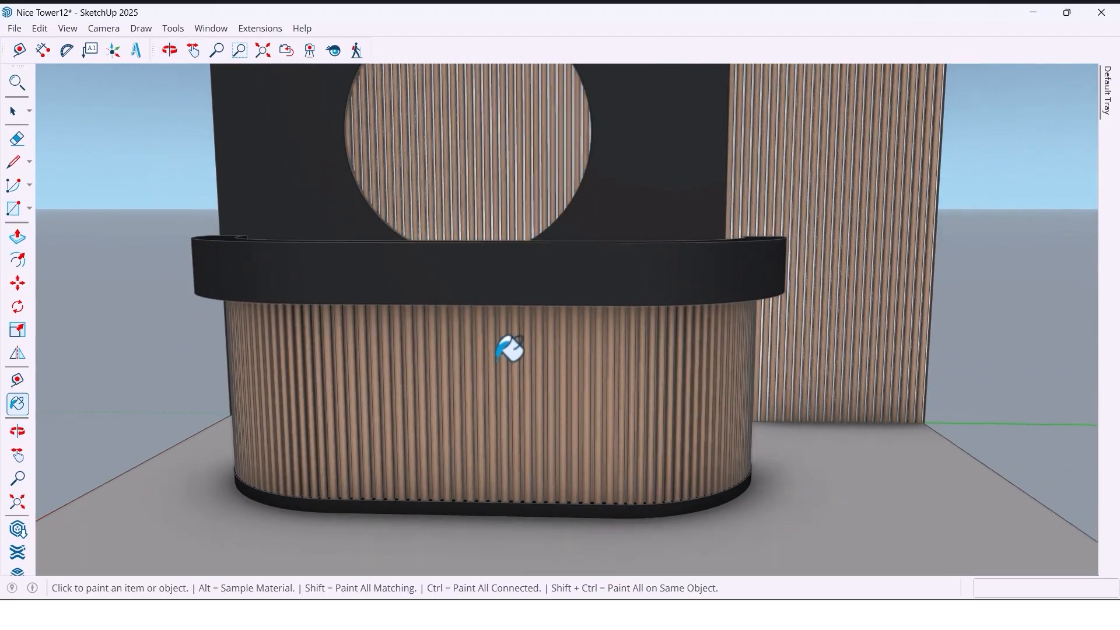
pyautogui.click(17, 379)
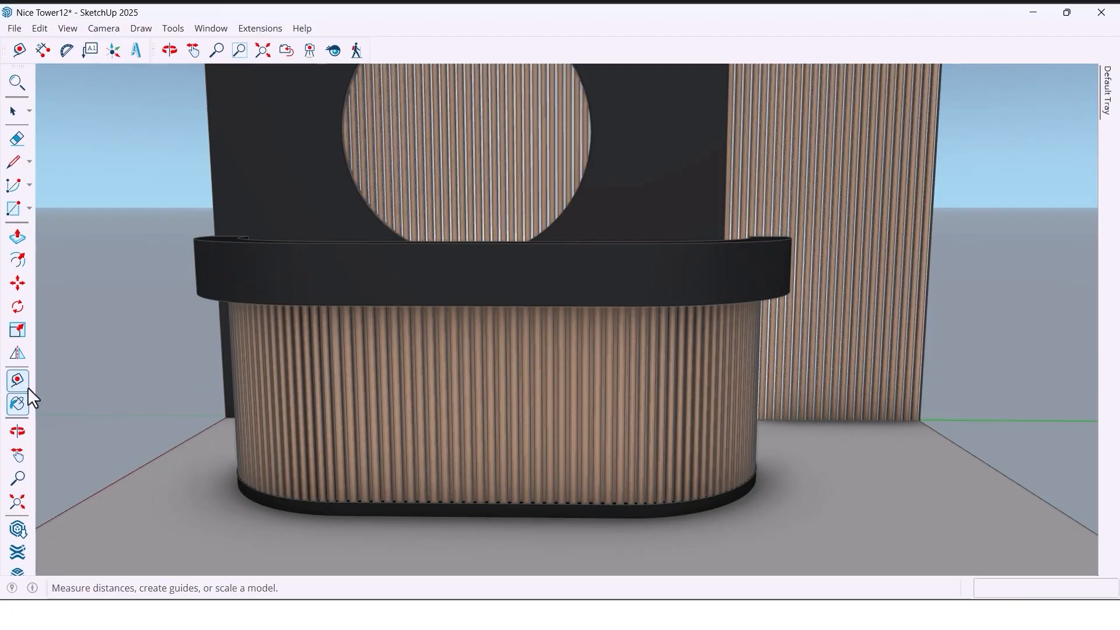
pyautogui.click(17, 403)
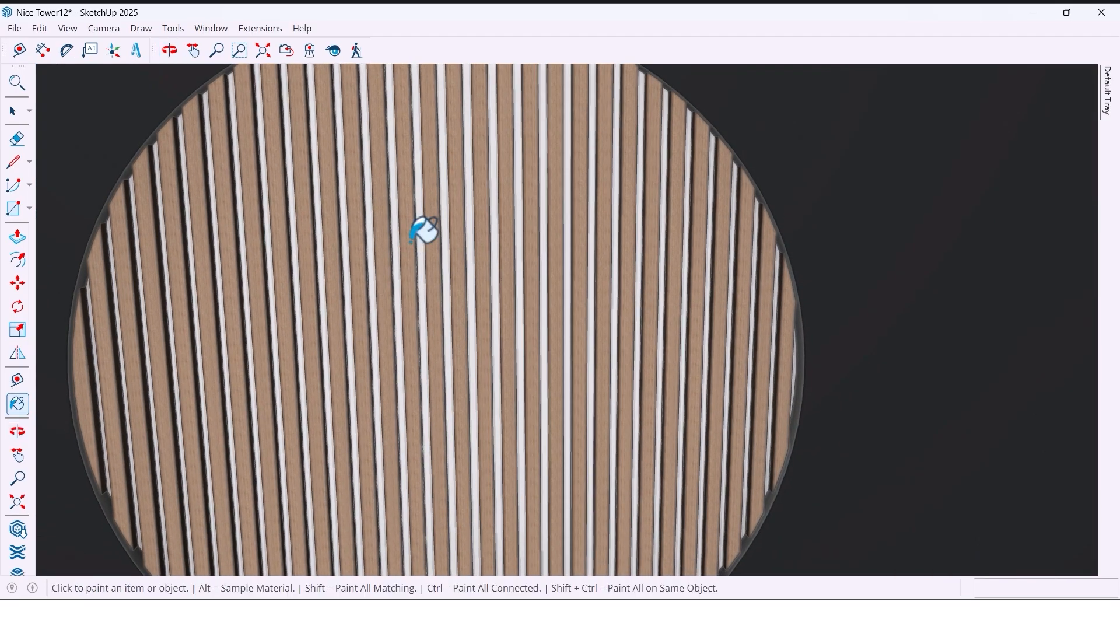
pyautogui.click(13, 110)
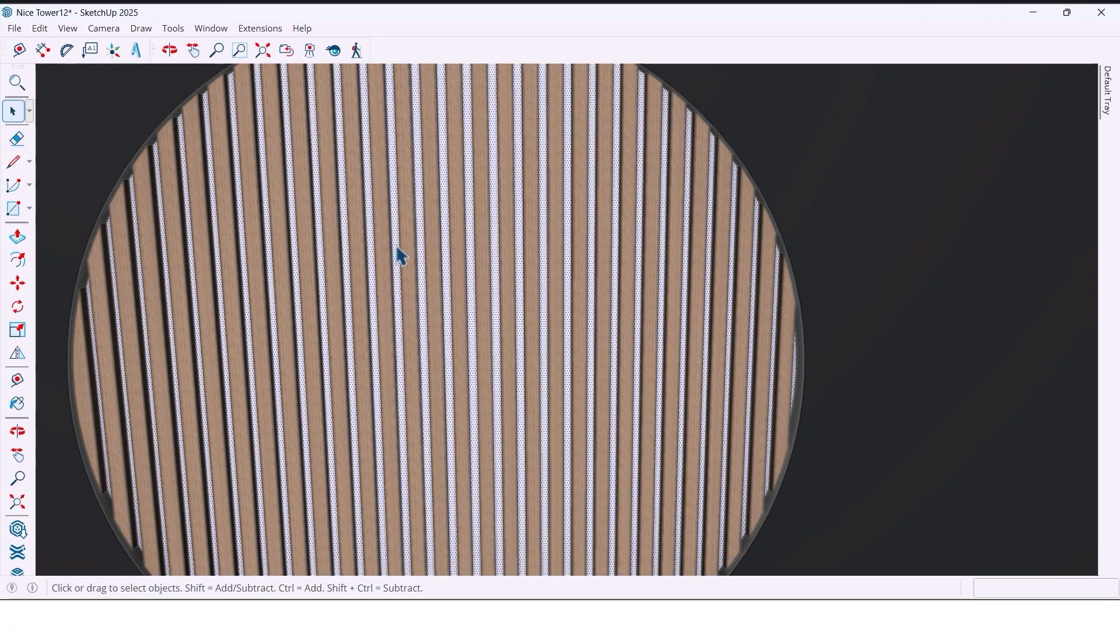
pyautogui.click(17, 403)
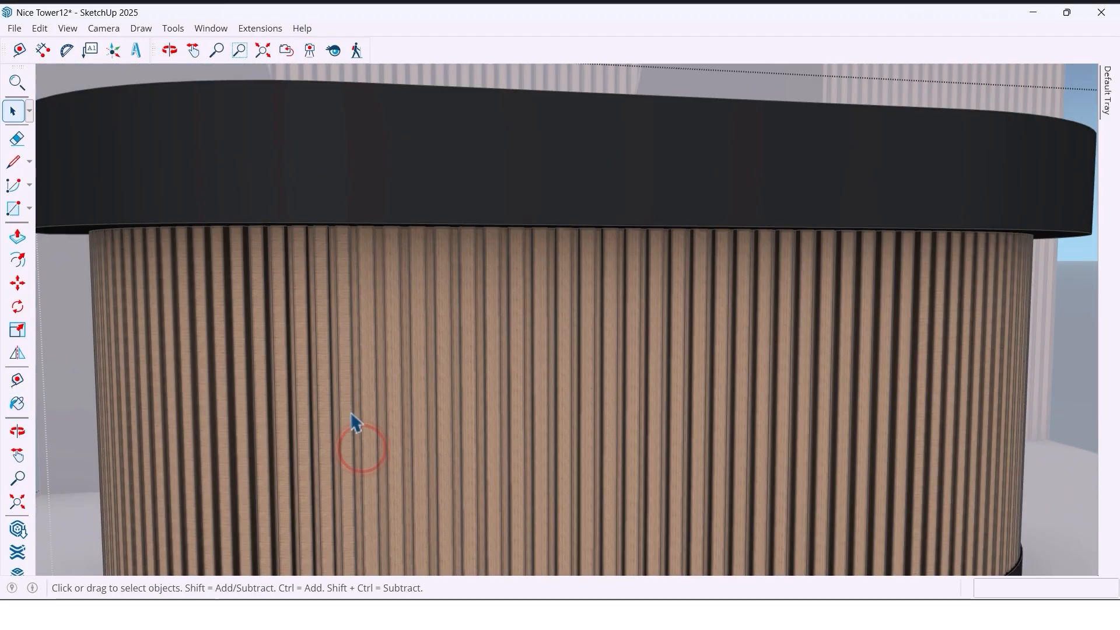
# Paint the side panel inside the desk group wood, then orbit and pan to review the scene.
pyautogui.click(17, 431)
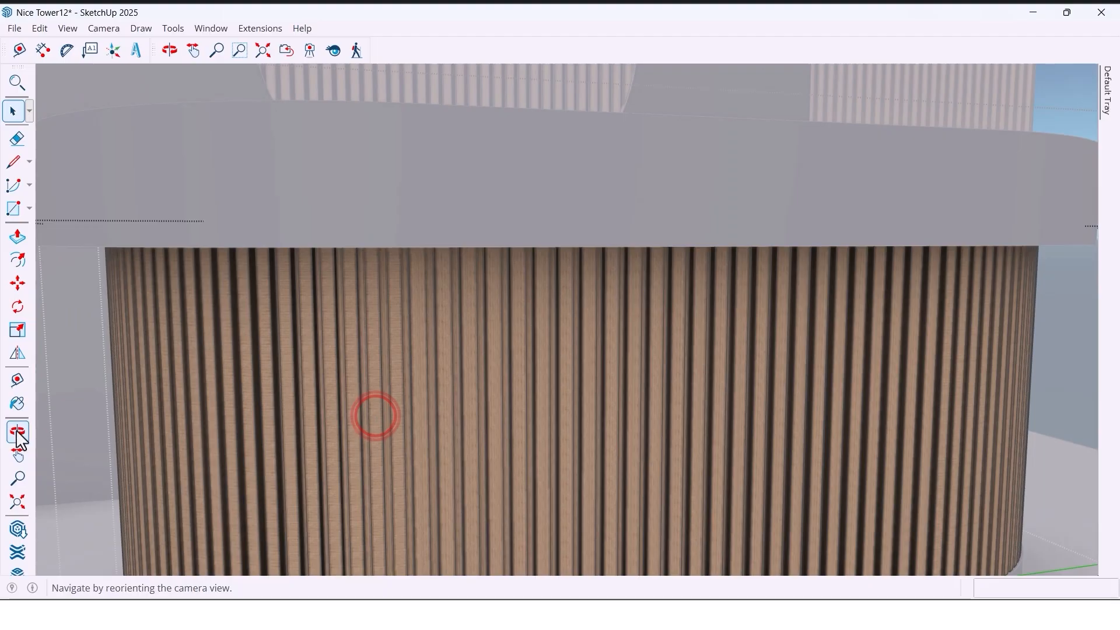
pyautogui.click(17, 403)
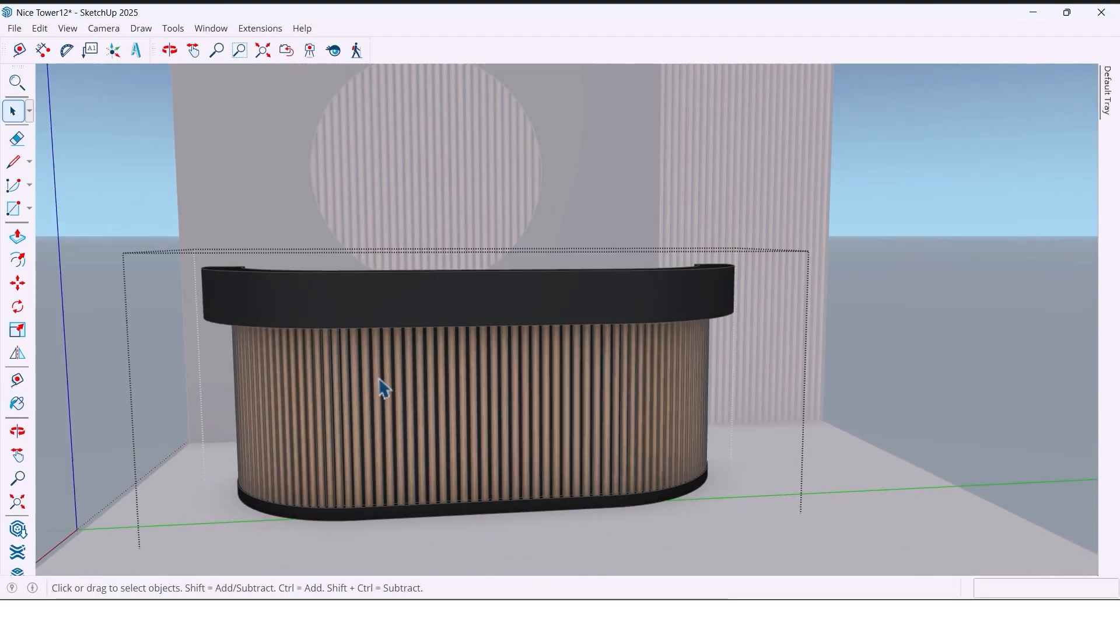
pyautogui.click(169, 50)
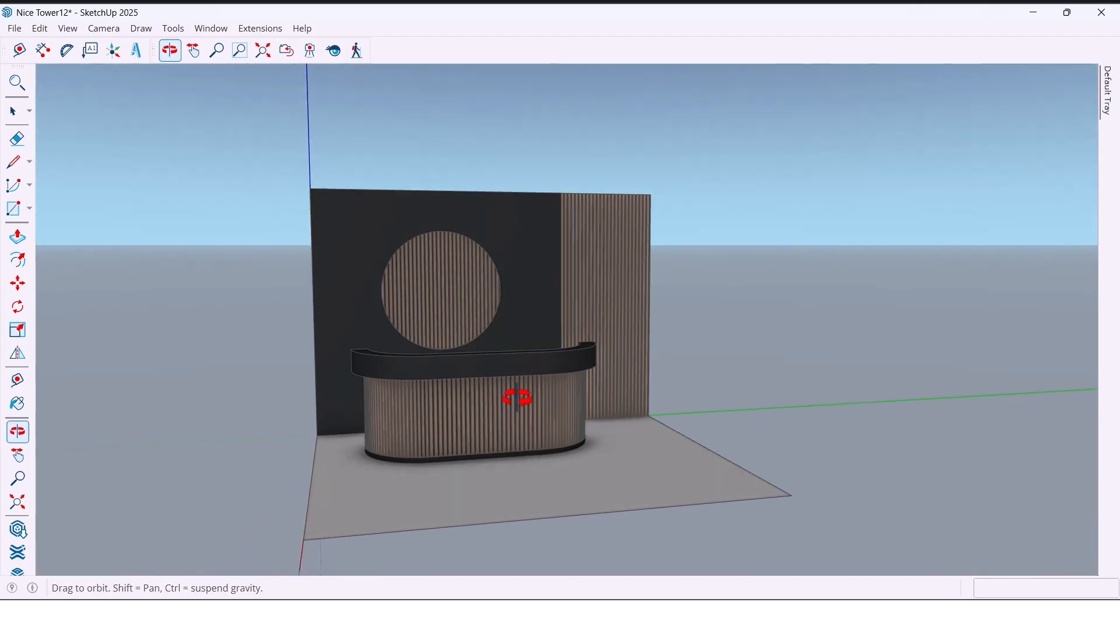
pyautogui.click(194, 51)
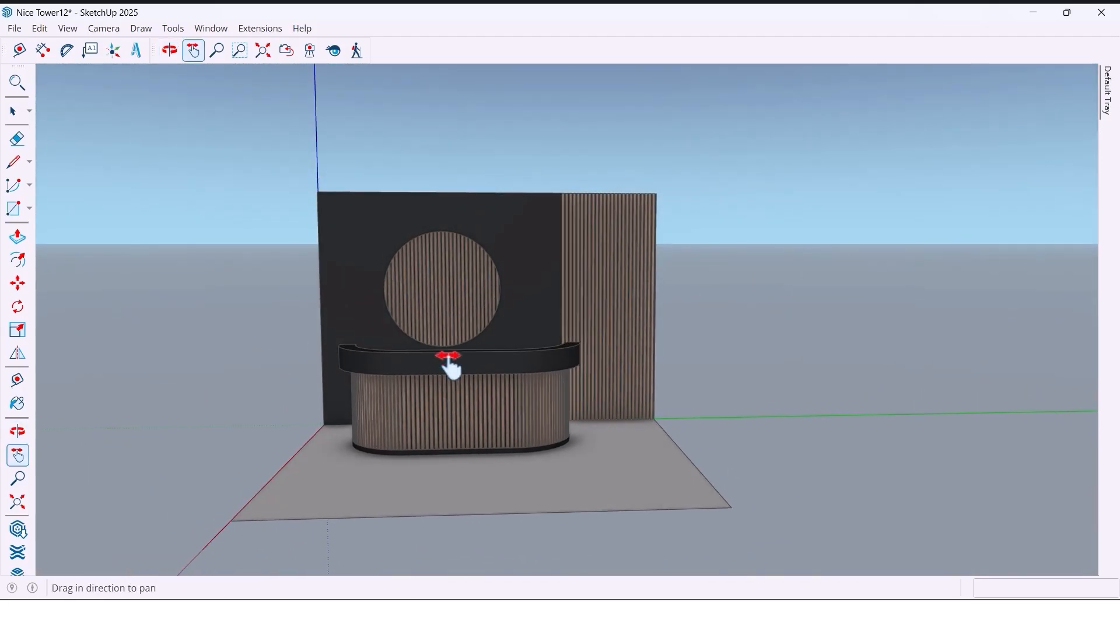
# Create 3D Text reading 'Logo' at 400 mm height and confirm its settings.
pyautogui.moveTo(450, 364); pyautogui.dragTo(532, 375)
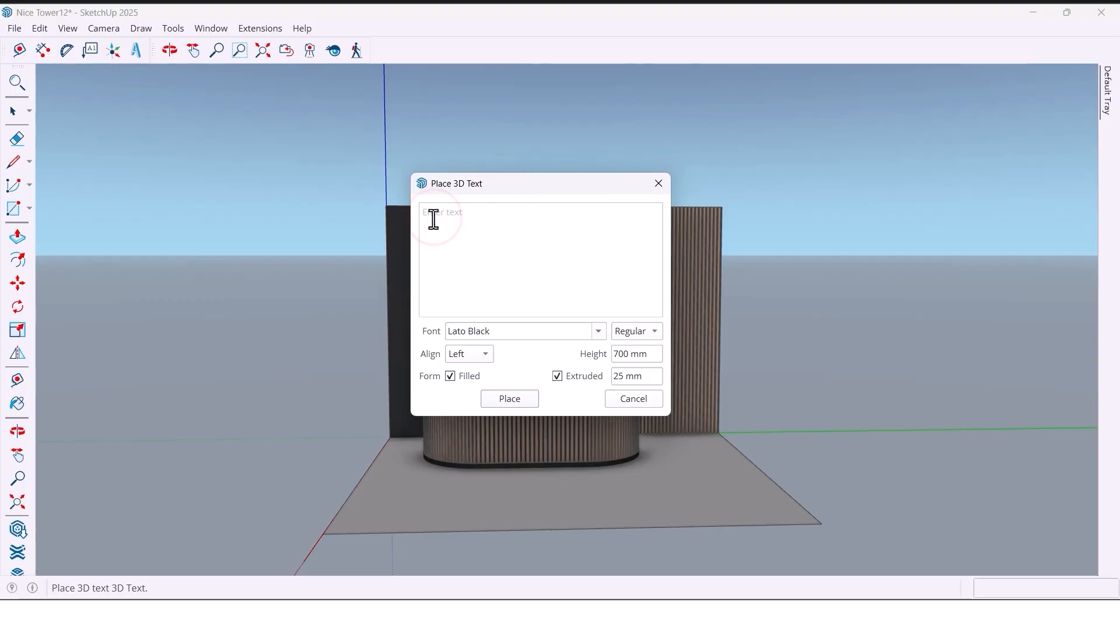
pyautogui.write('Le')
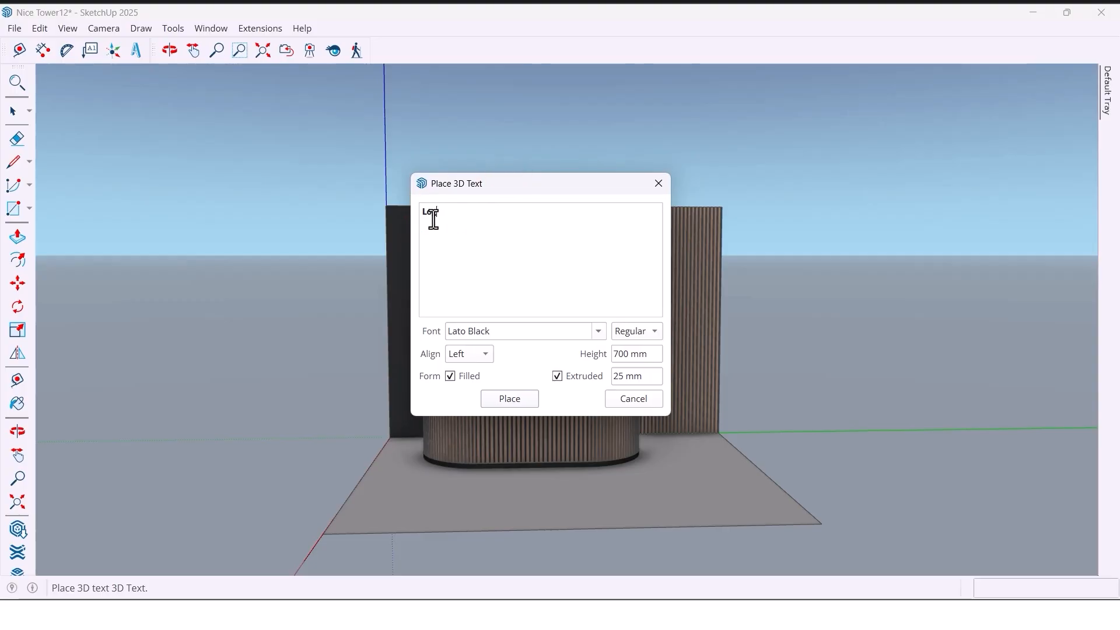
pyautogui.write('Logo')
pyautogui.click(637, 353)
pyautogui.write('400')
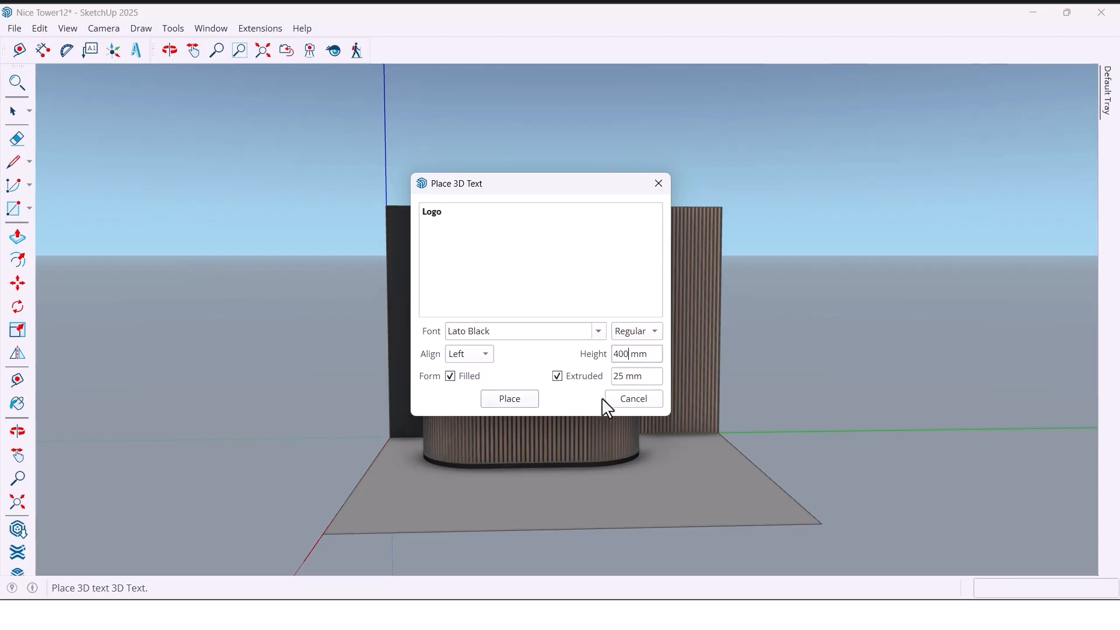
pyautogui.click(508, 398)
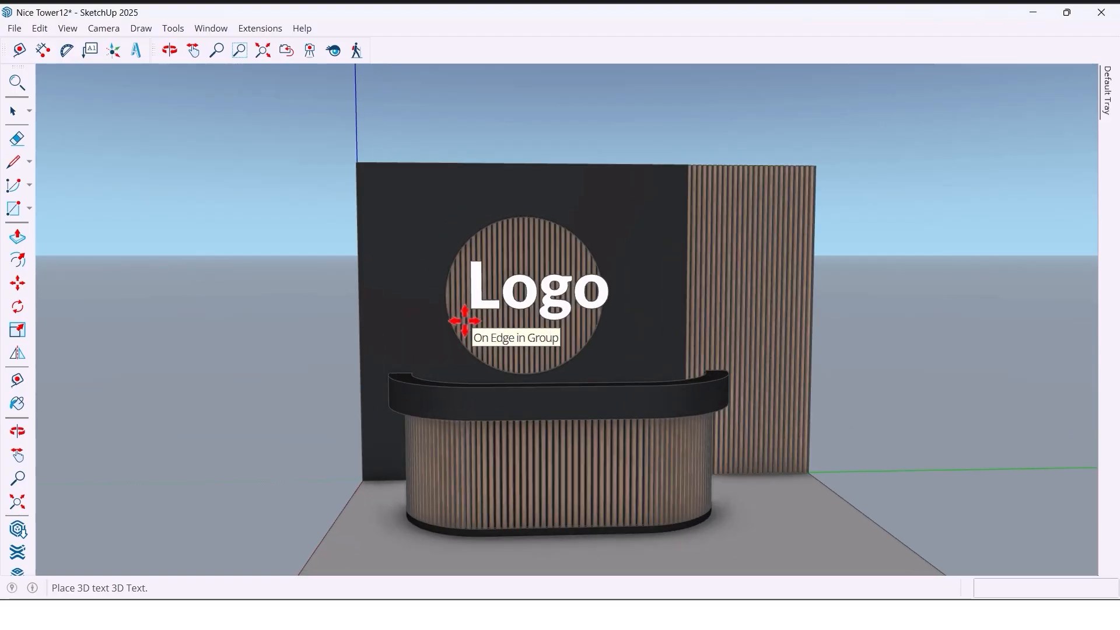
# Place the 'Logo' lettering on the wall circle and add 'Reception' on the desk counter.
pyautogui.scroll(3)
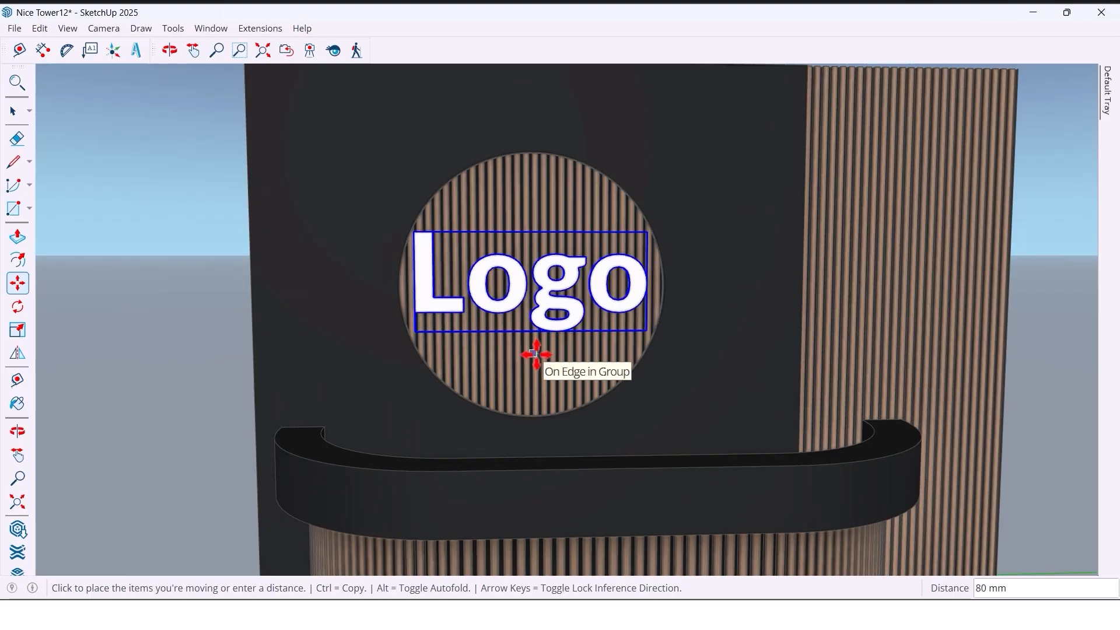
pyautogui.click(532, 355)
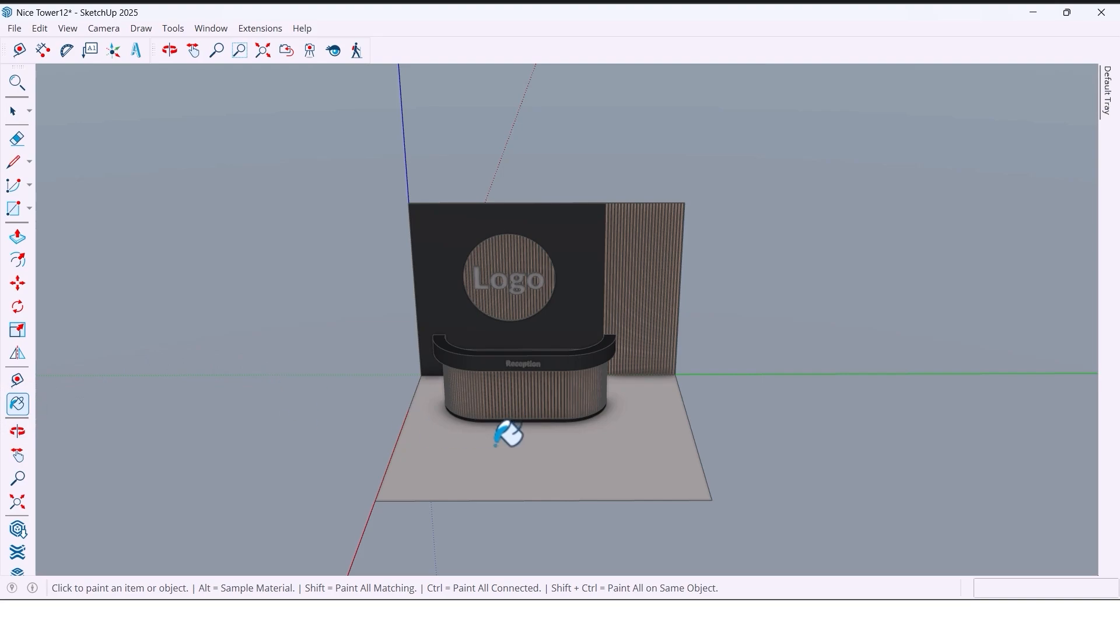
# Paint the floor with a parquet wood material and reposition its texture pins to lay out the planks.
pyautogui.click(511, 443)
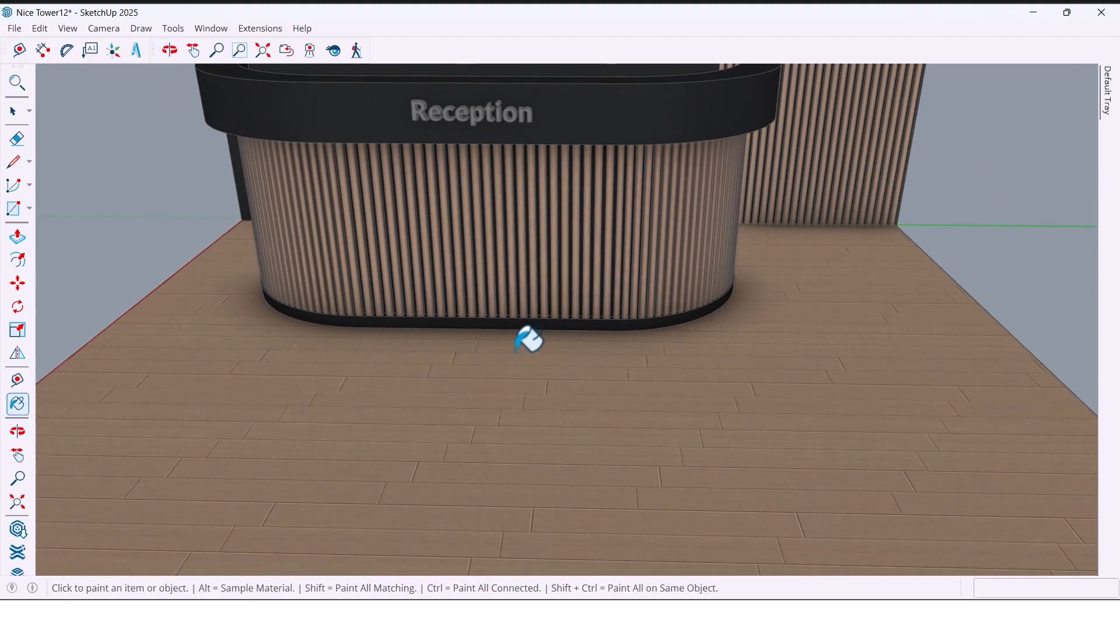
pyautogui.rightClick(528, 340)
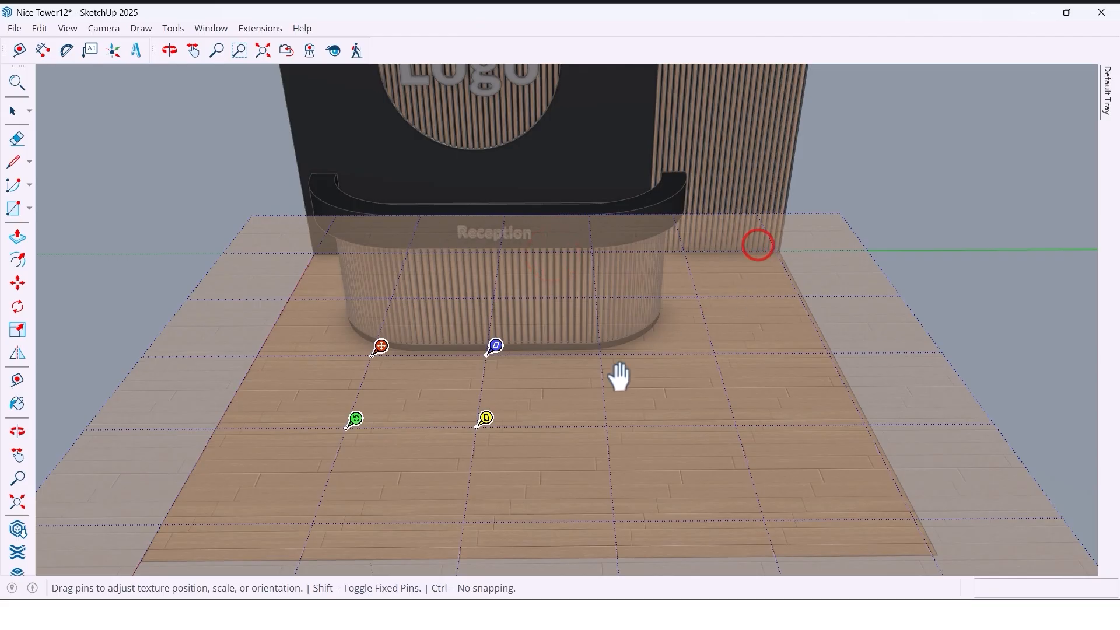
pyautogui.rightClick(618, 377)
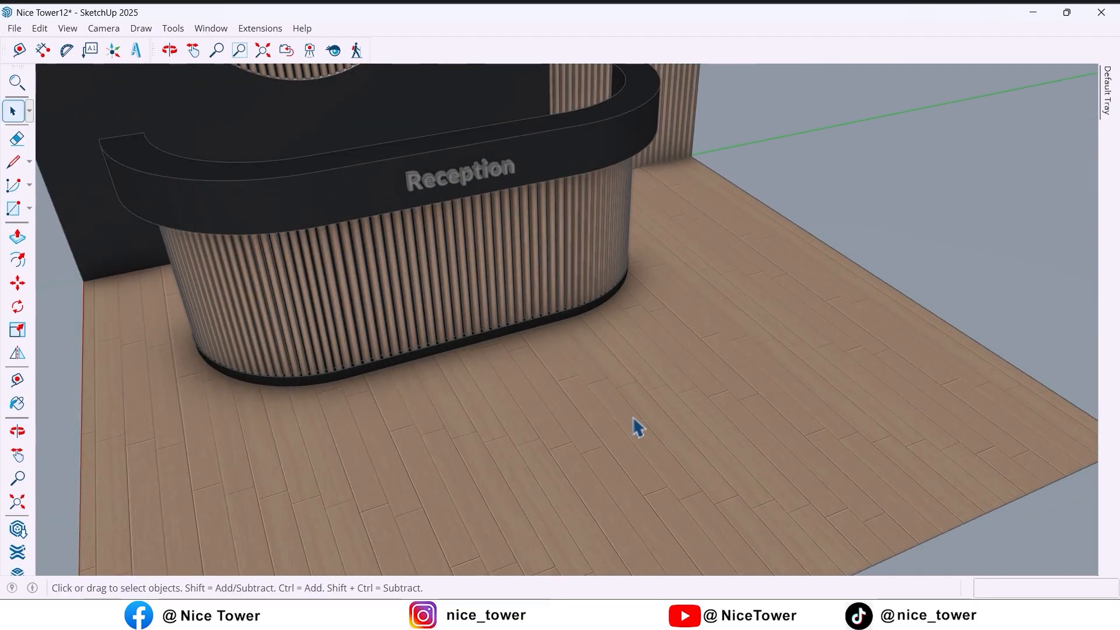
pyautogui.click(169, 50)
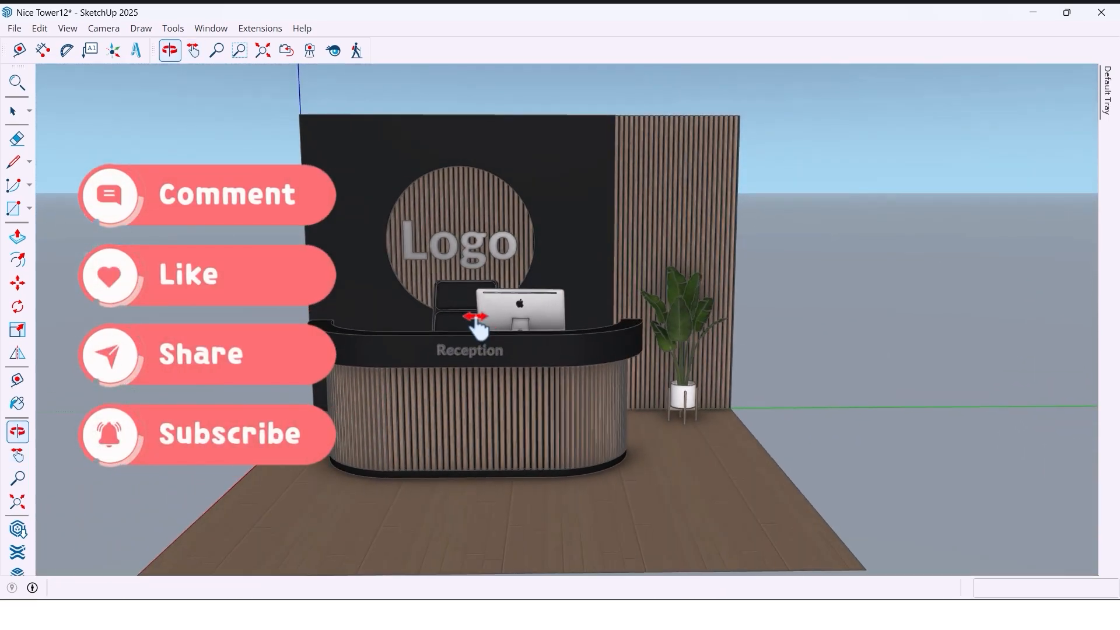
# Place imported office chair, monitor and potted plant components at the desk and wall.
pyautogui.click(193, 50)
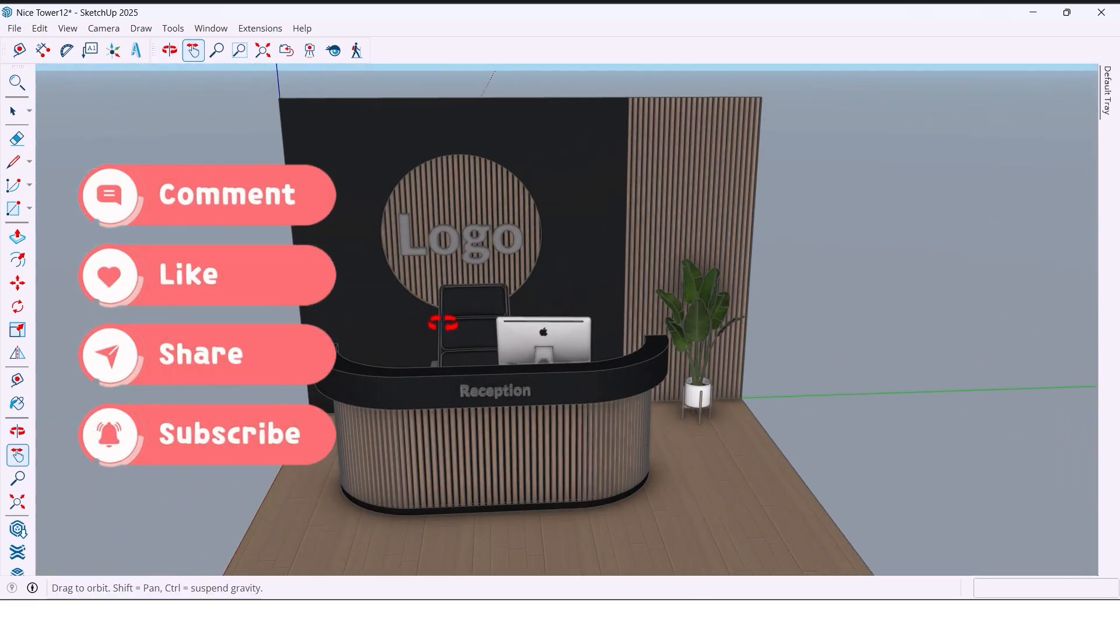